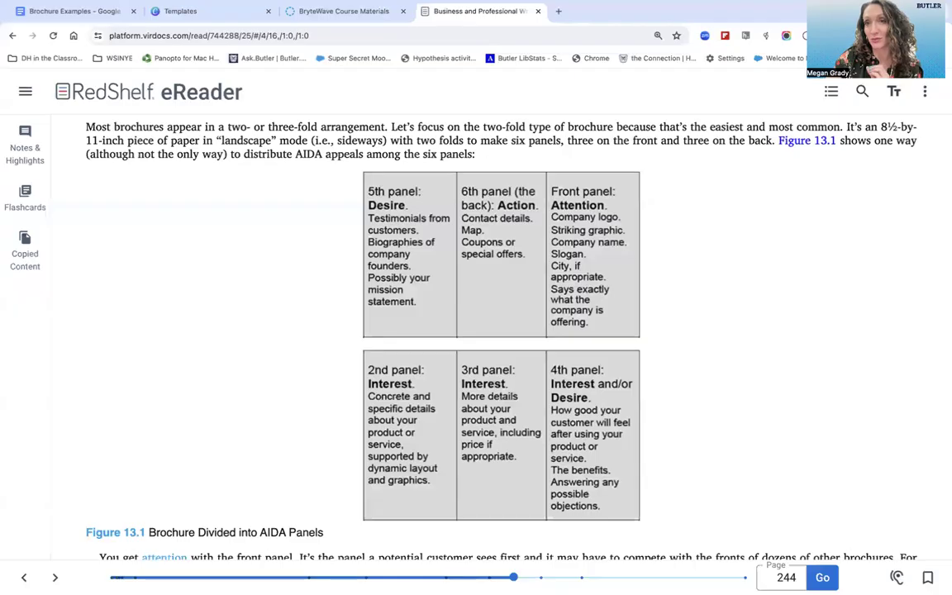
mouse_move(724, 471)
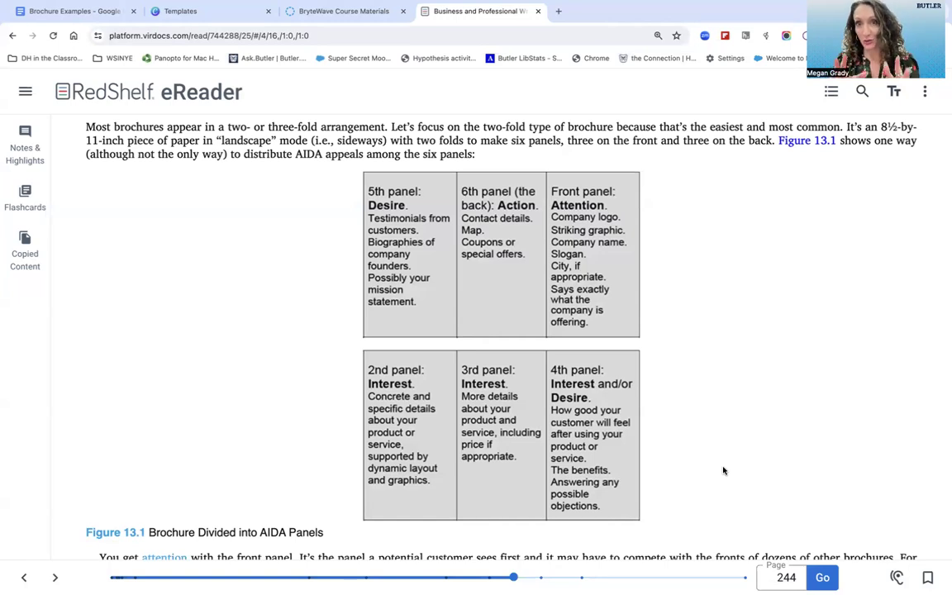
mouse_move(677, 288)
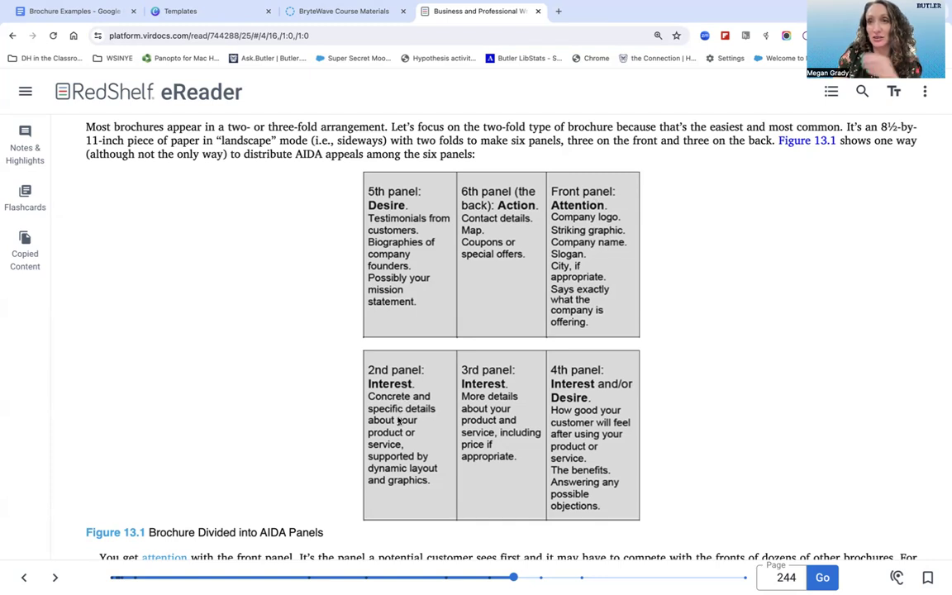
mouse_move(380, 434)
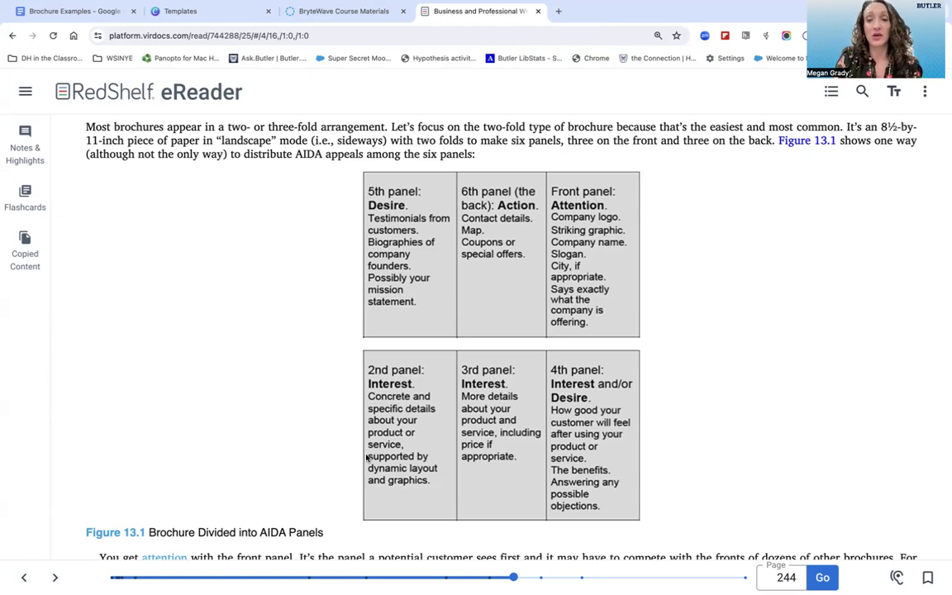
mouse_move(424, 427)
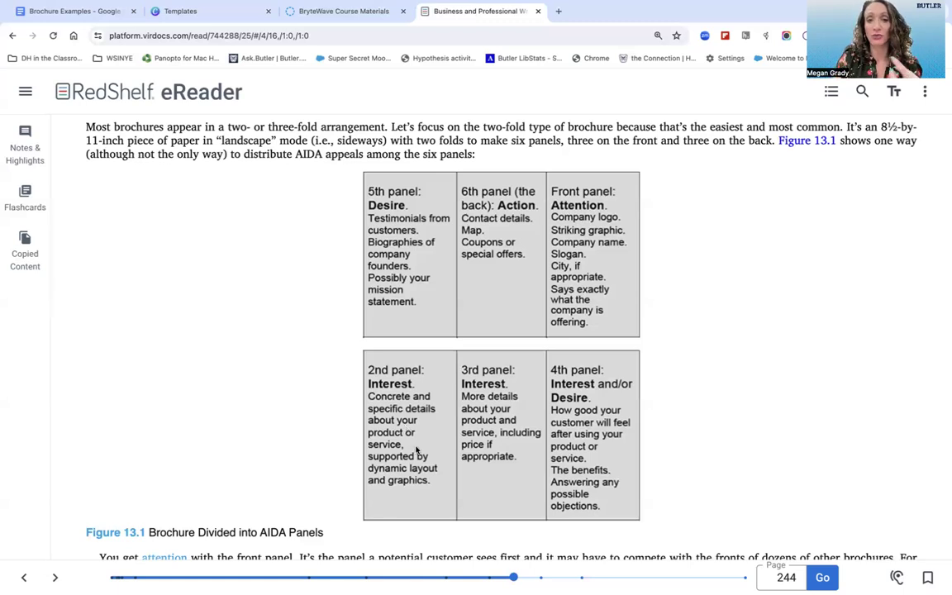
mouse_move(411, 492)
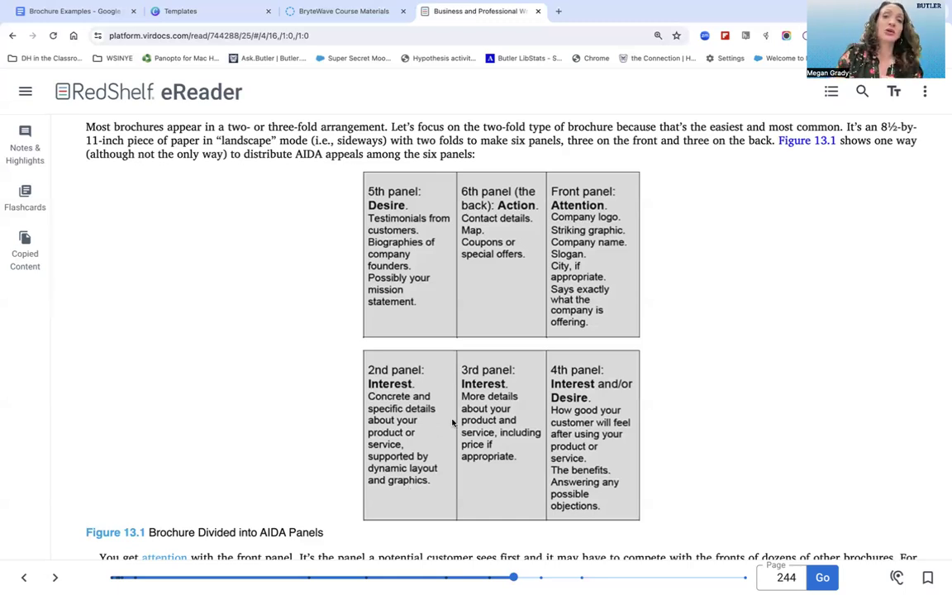
mouse_move(506, 453)
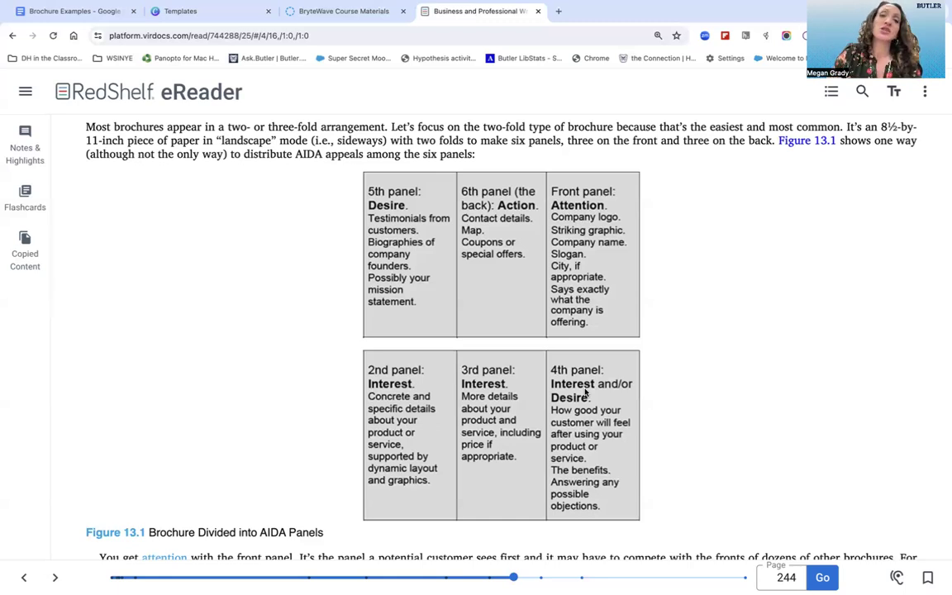
mouse_move(571, 423)
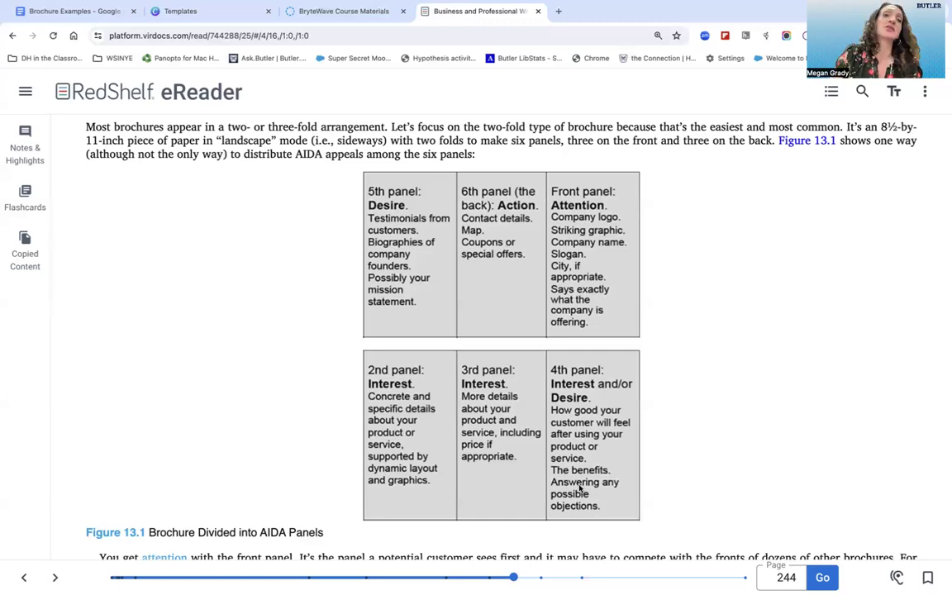
mouse_move(416, 236)
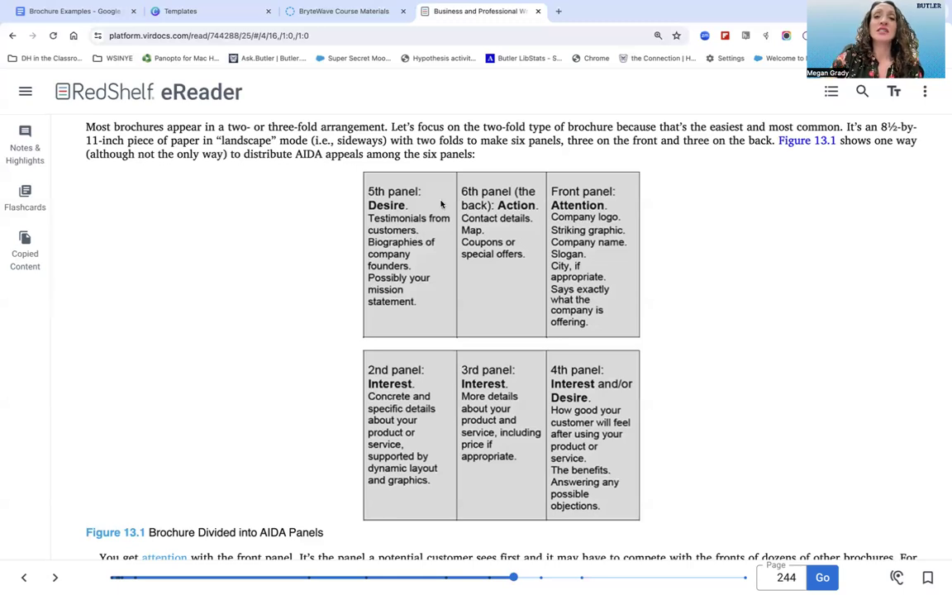
mouse_move(504, 233)
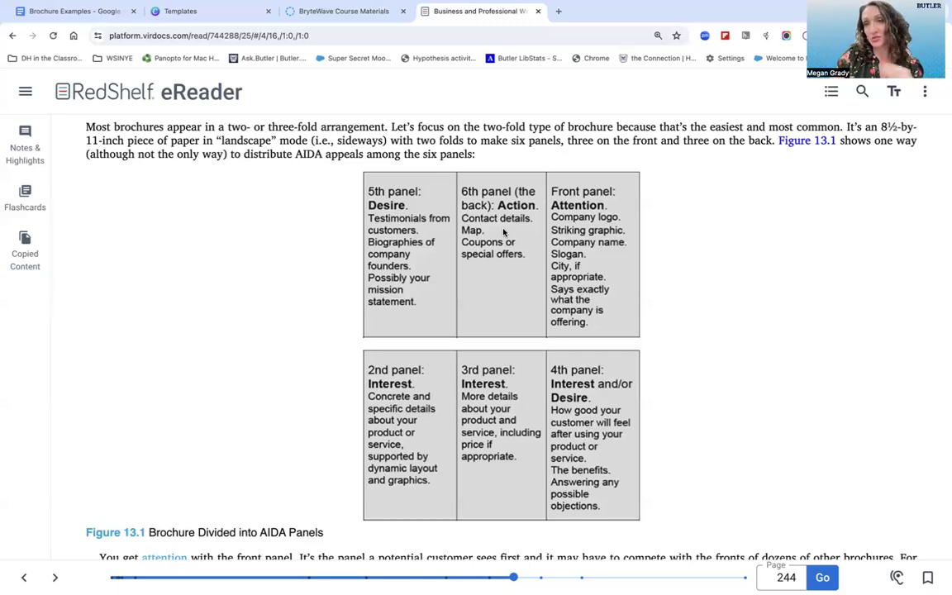
mouse_move(503, 310)
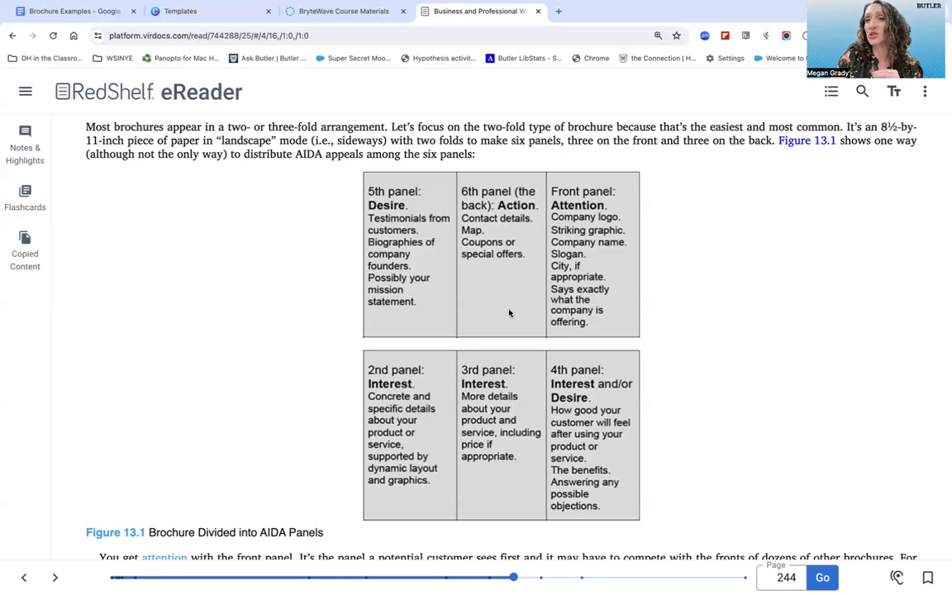
mouse_move(478, 319)
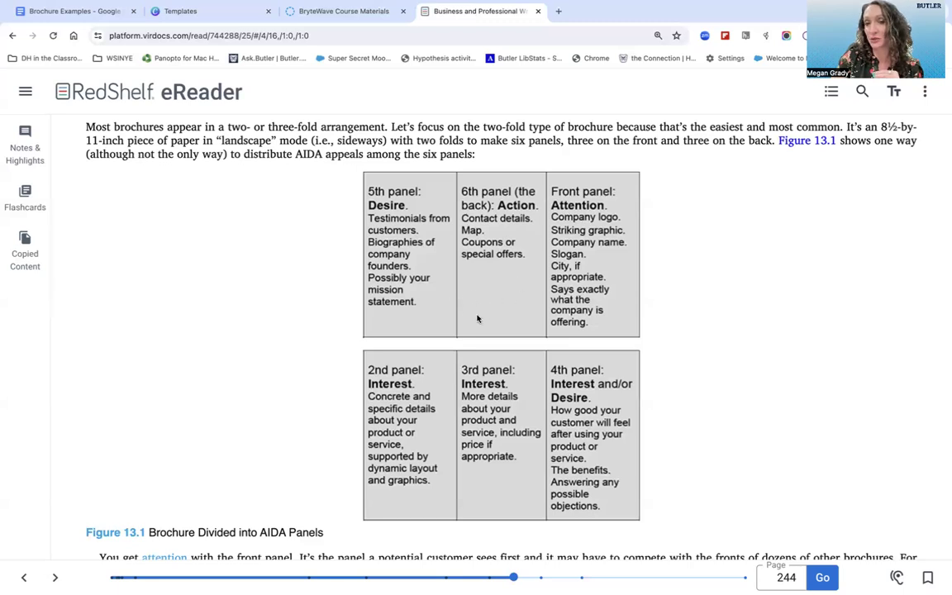
mouse_move(430, 426)
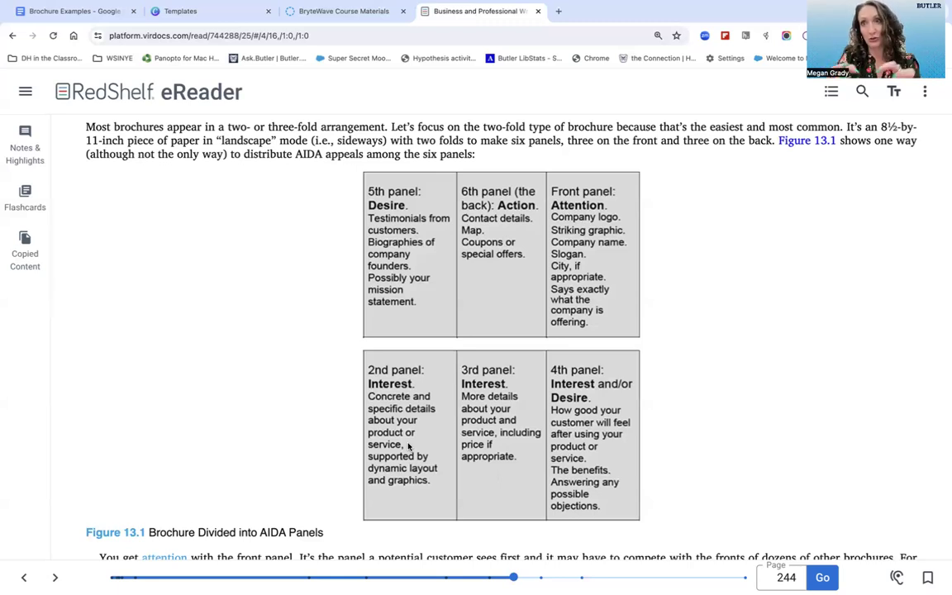
mouse_move(484, 262)
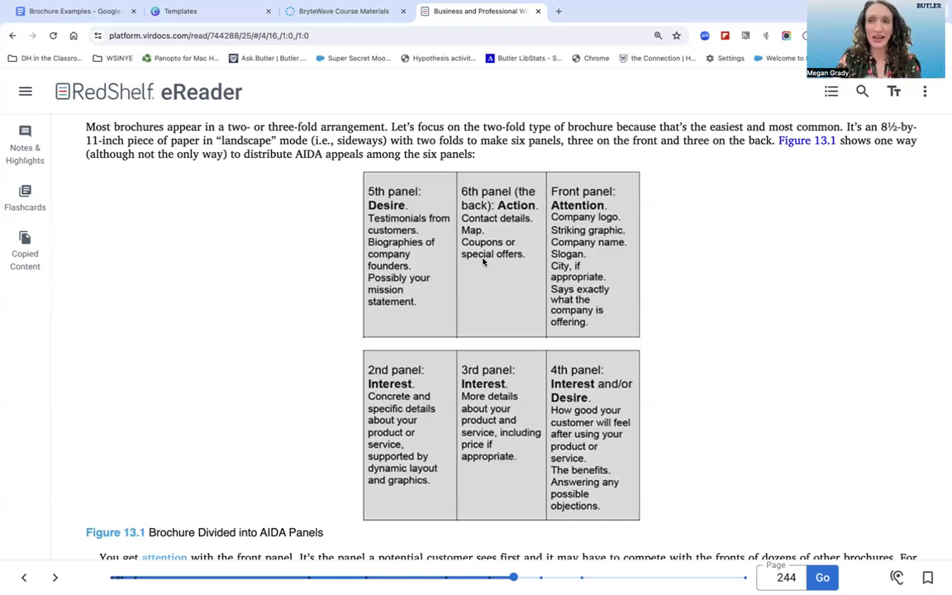
mouse_move(484, 313)
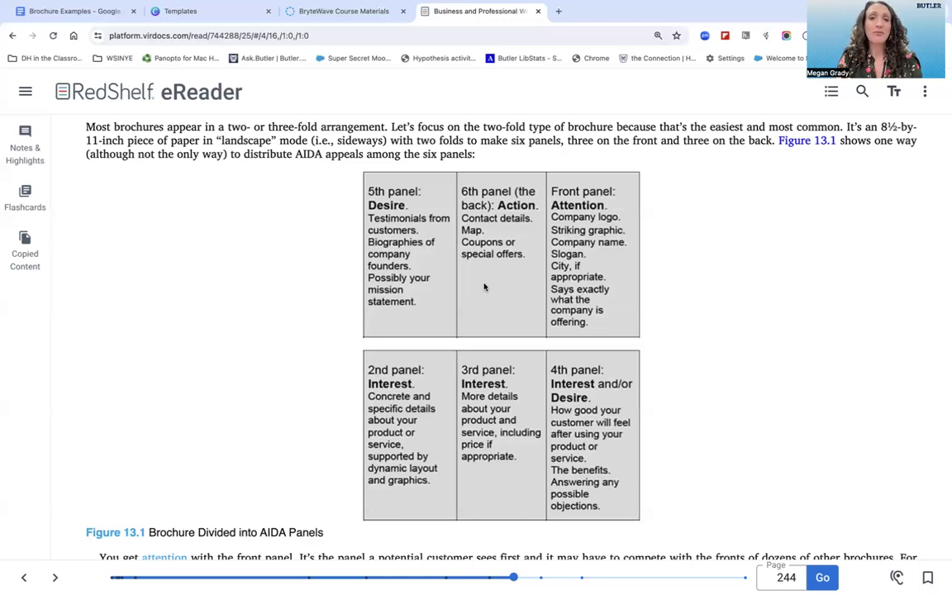
mouse_move(568, 207)
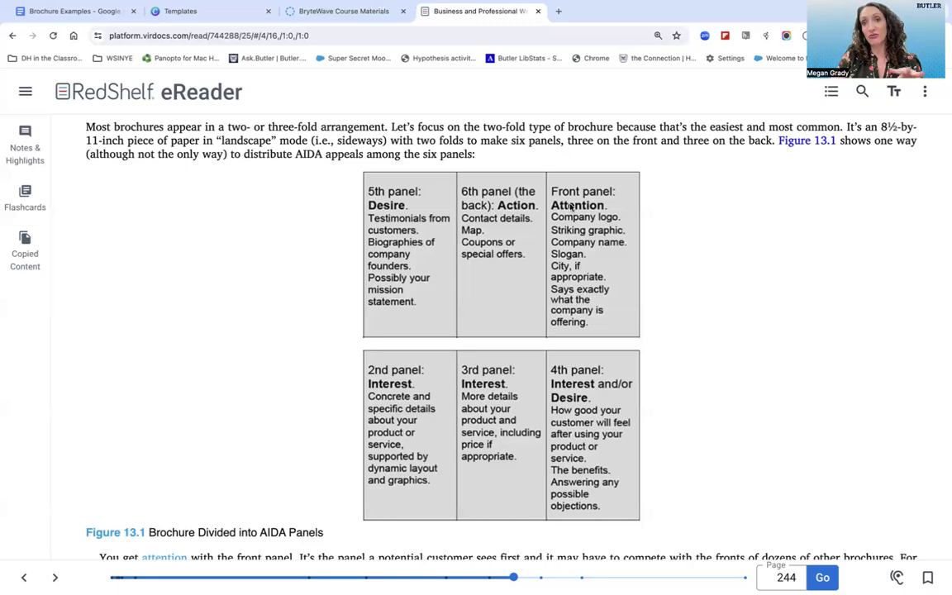
mouse_move(618, 322)
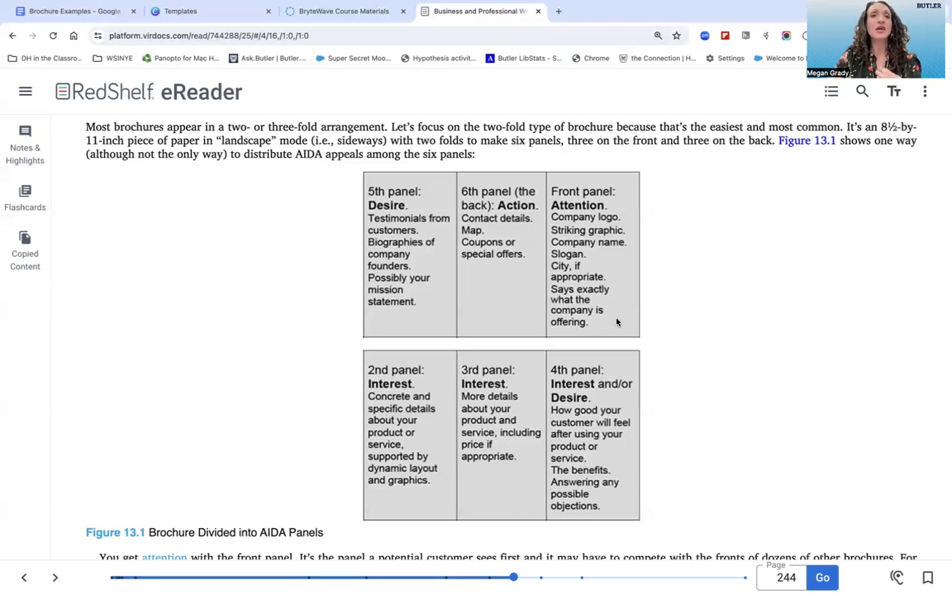
- Browse further down Canva's trifold brochure template results
left_click(179, 11)
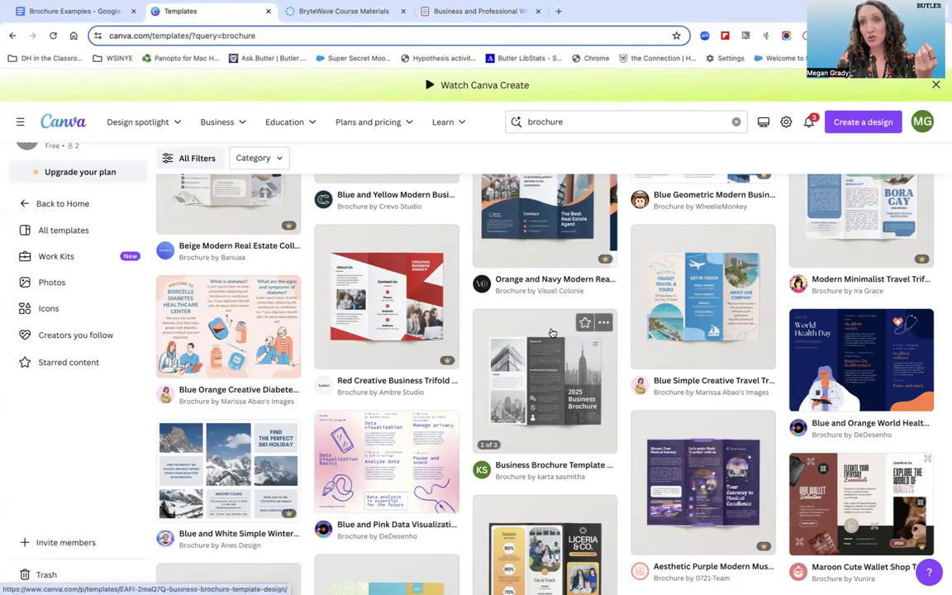
scroll("down", 3)
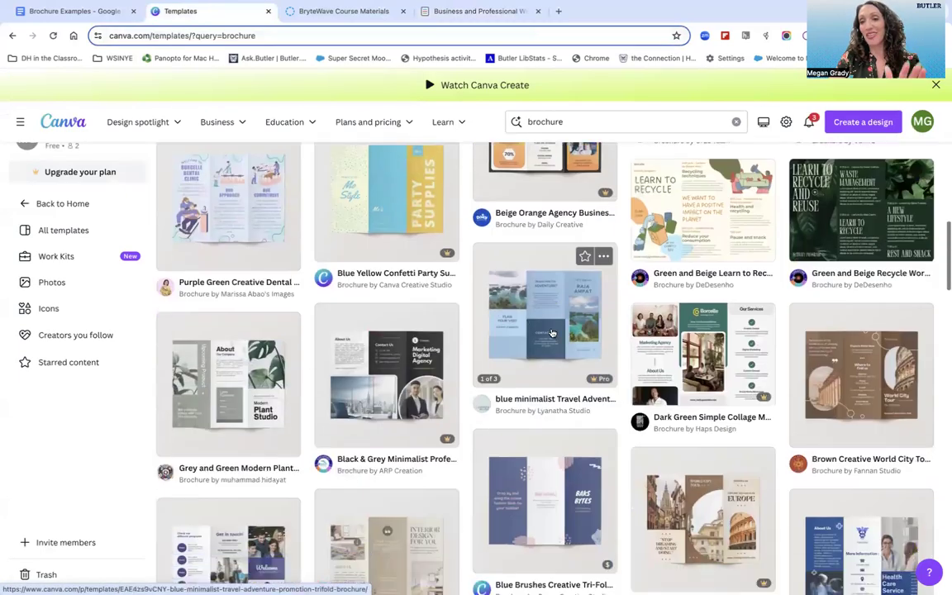
scroll("down", 3)
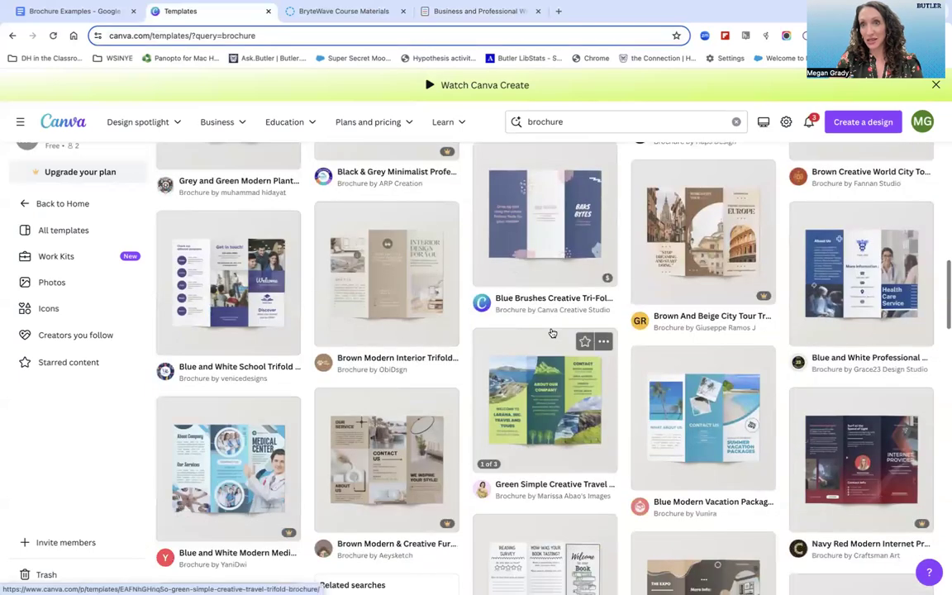
scroll("down", 3)
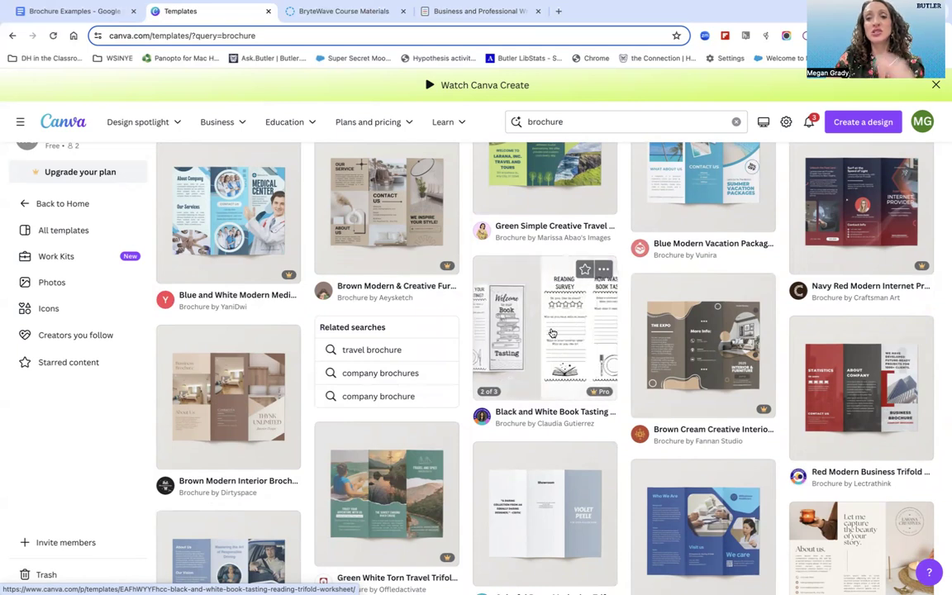
mouse_move(552, 333)
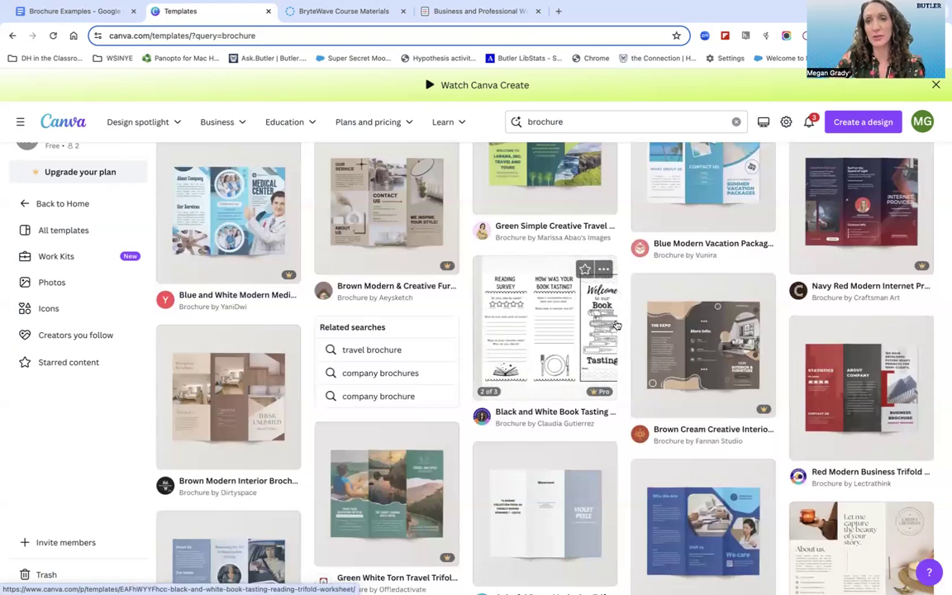
scroll("down", 3)
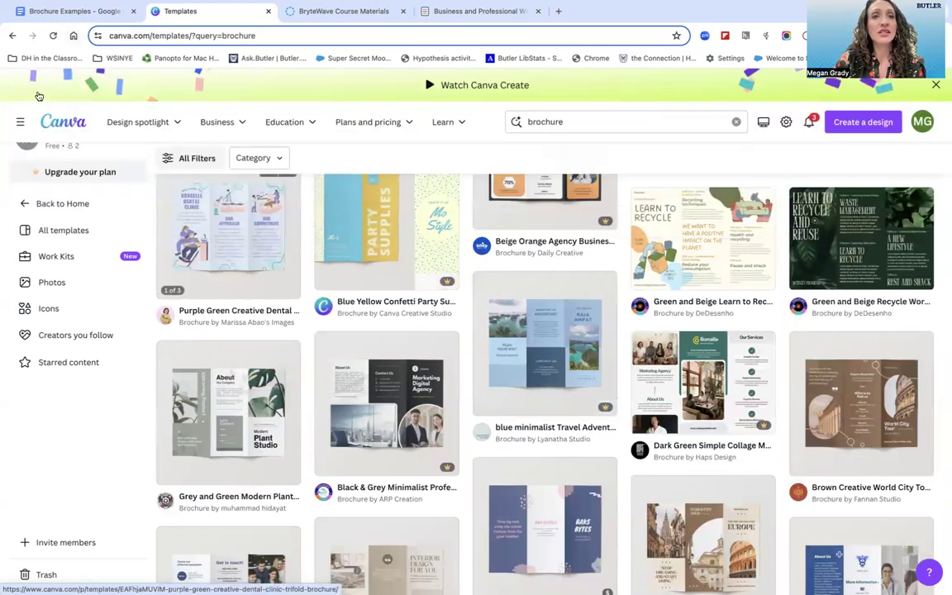
- Return to the Brochure Examples document showing the flu brochure's front side
left_click(74, 10)
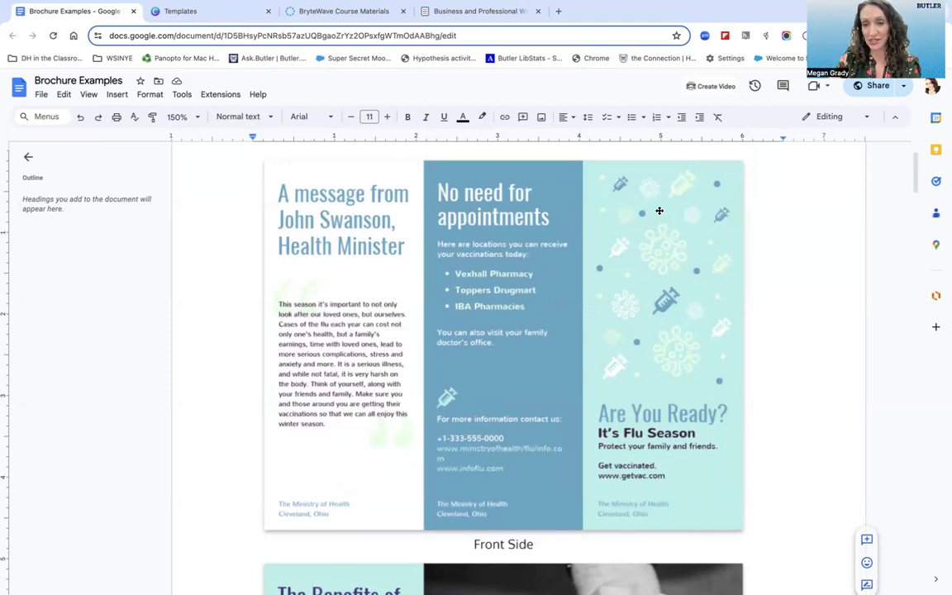
mouse_move(637, 396)
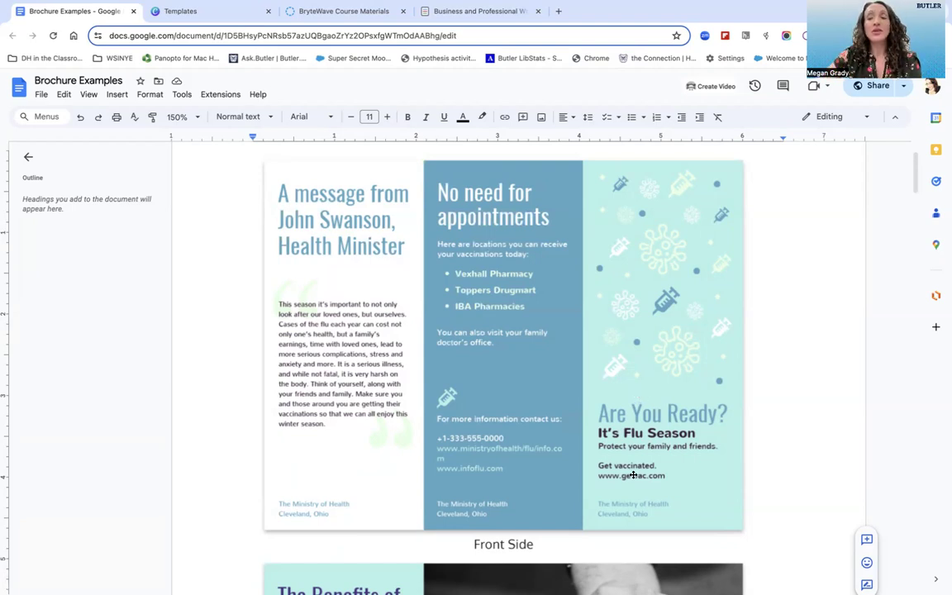
mouse_move(637, 412)
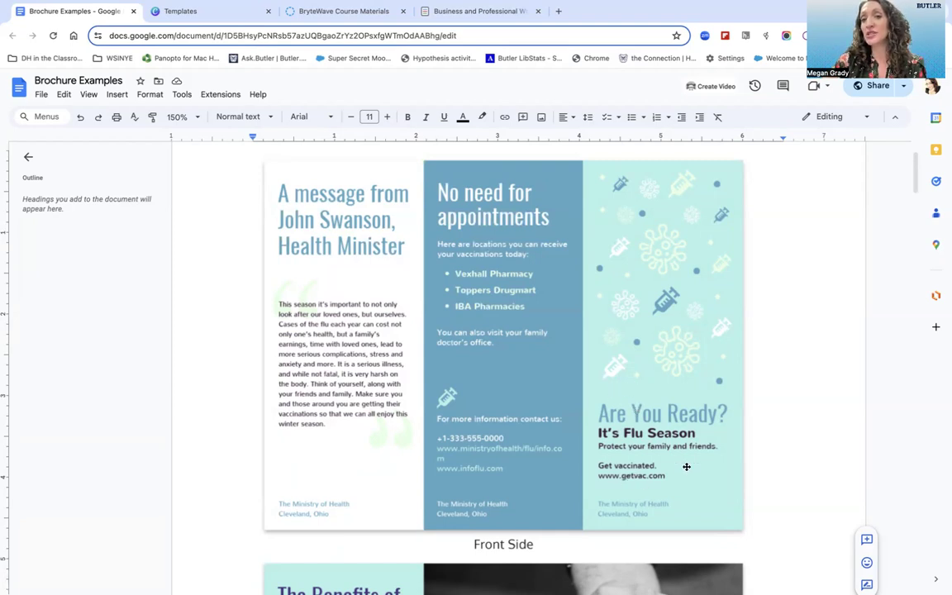
mouse_move(599, 391)
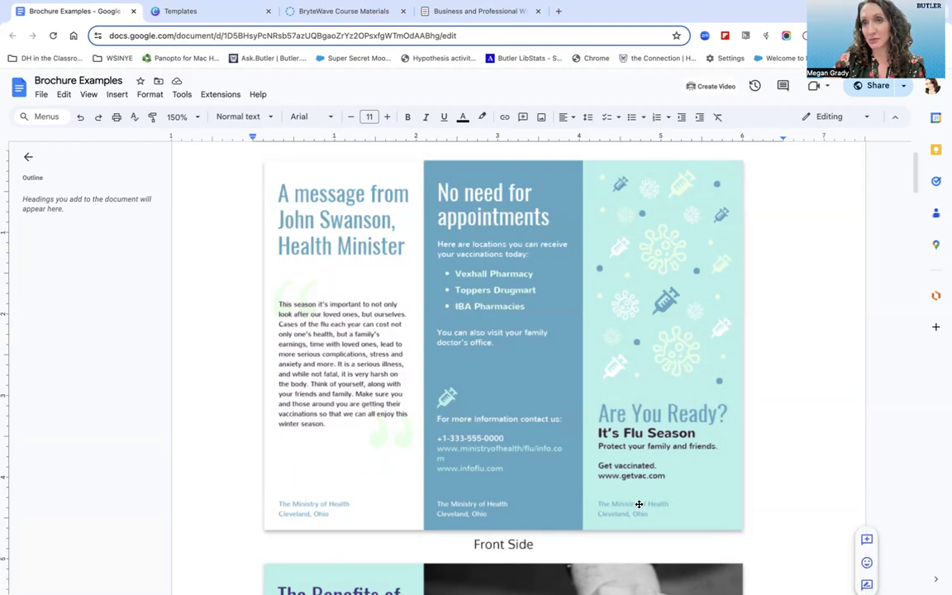
mouse_move(652, 242)
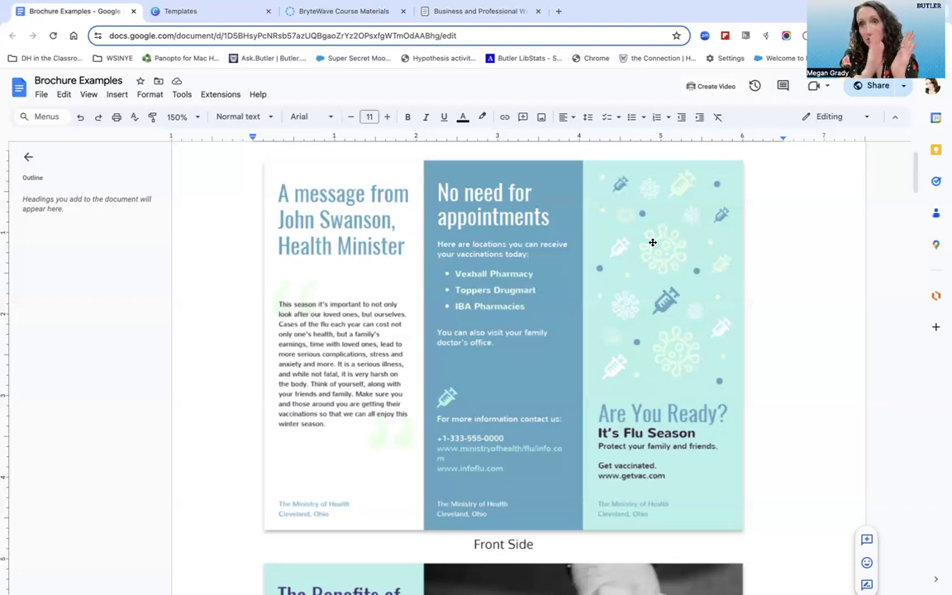
mouse_move(688, 201)
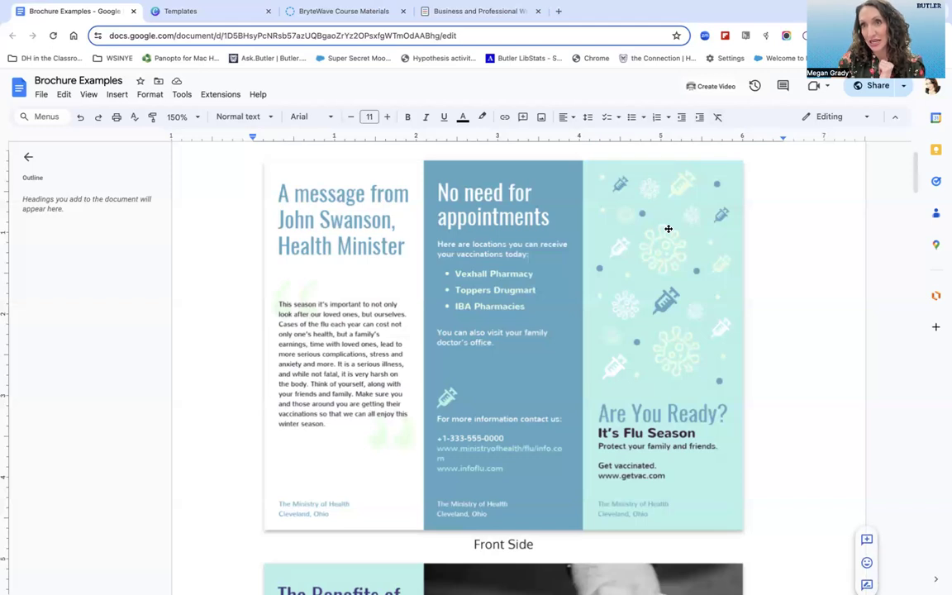
mouse_move(663, 251)
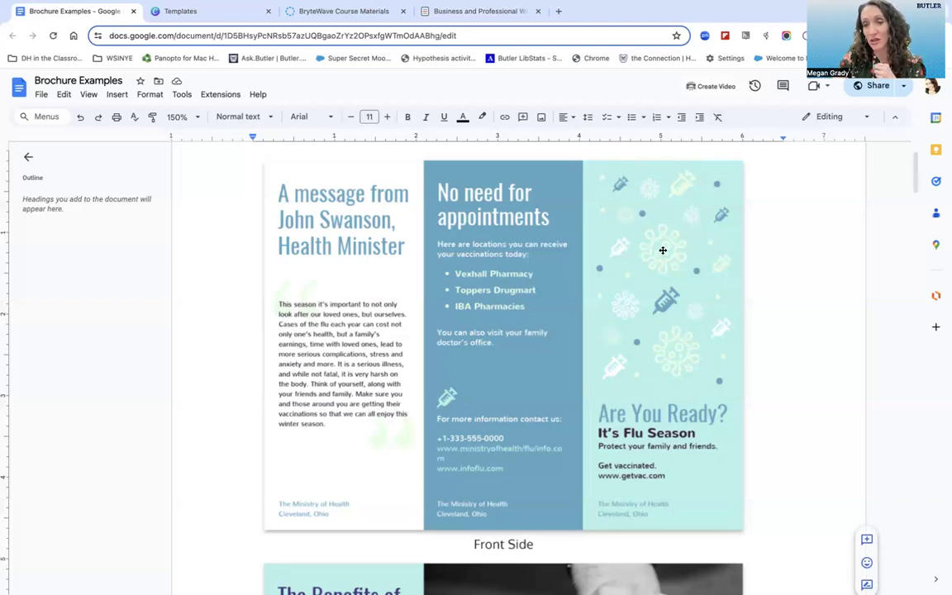
mouse_move(658, 243)
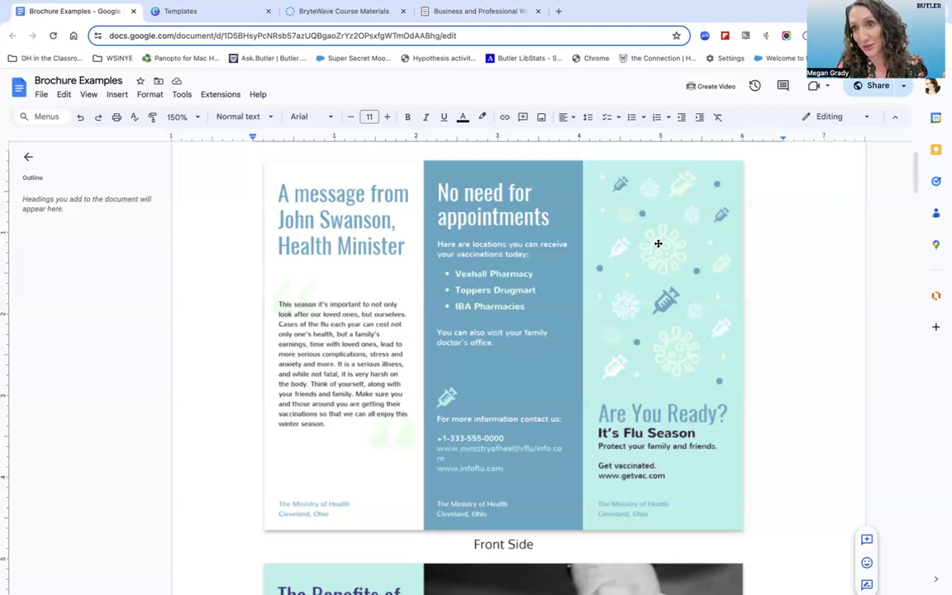
mouse_move(678, 287)
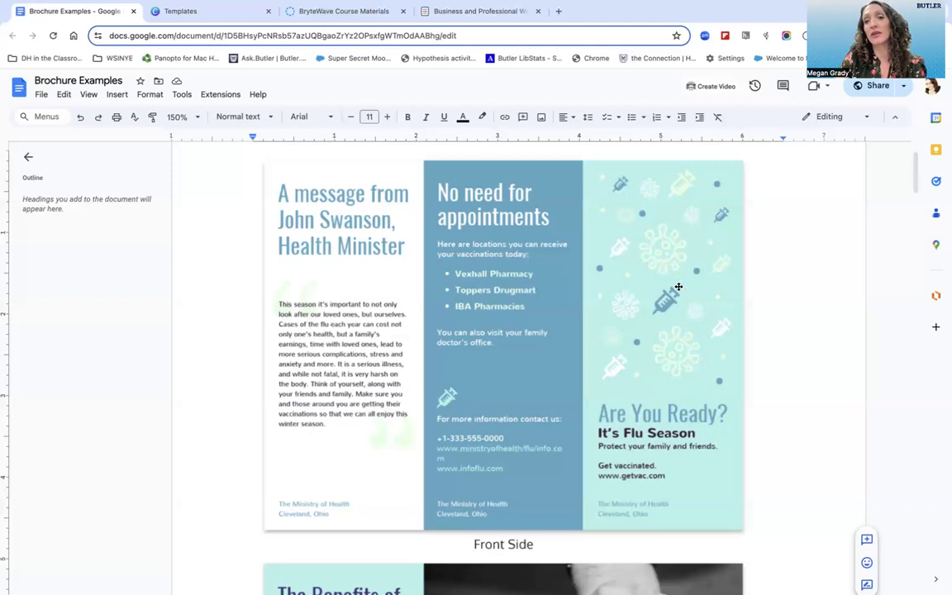
mouse_move(668, 165)
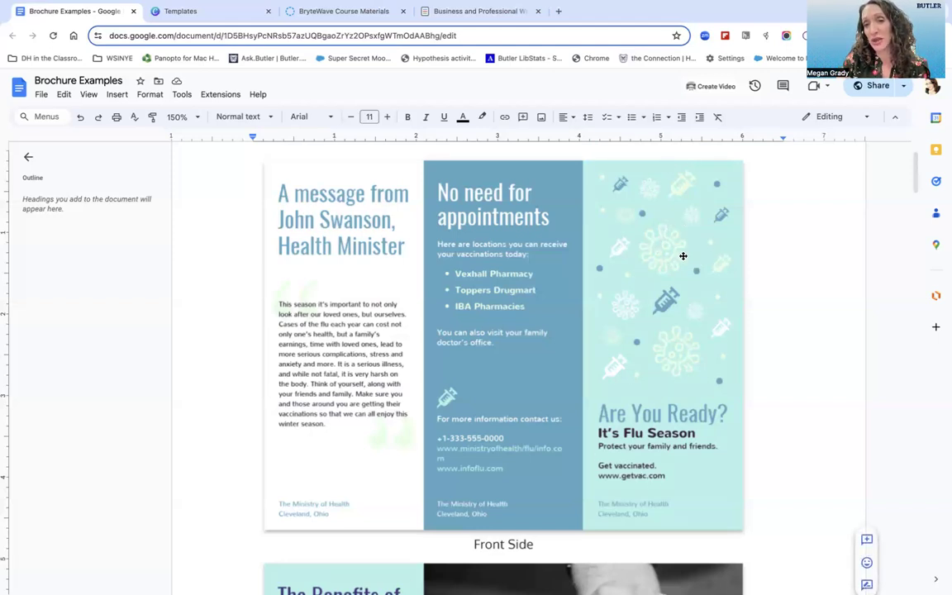
mouse_move(691, 494)
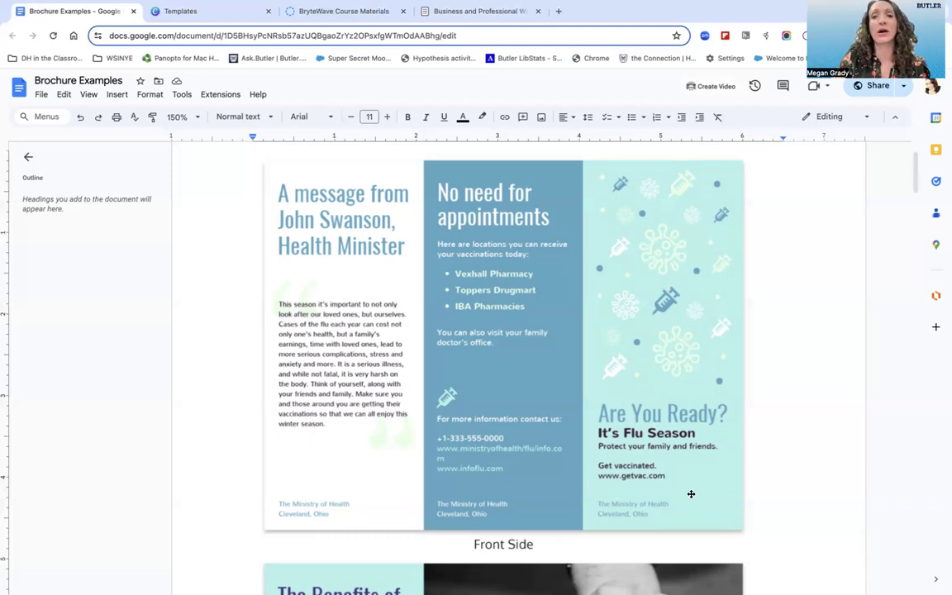
- Scroll down to the flu brochure's back side with its 2020 vaccination statistics
scroll("down", 3)
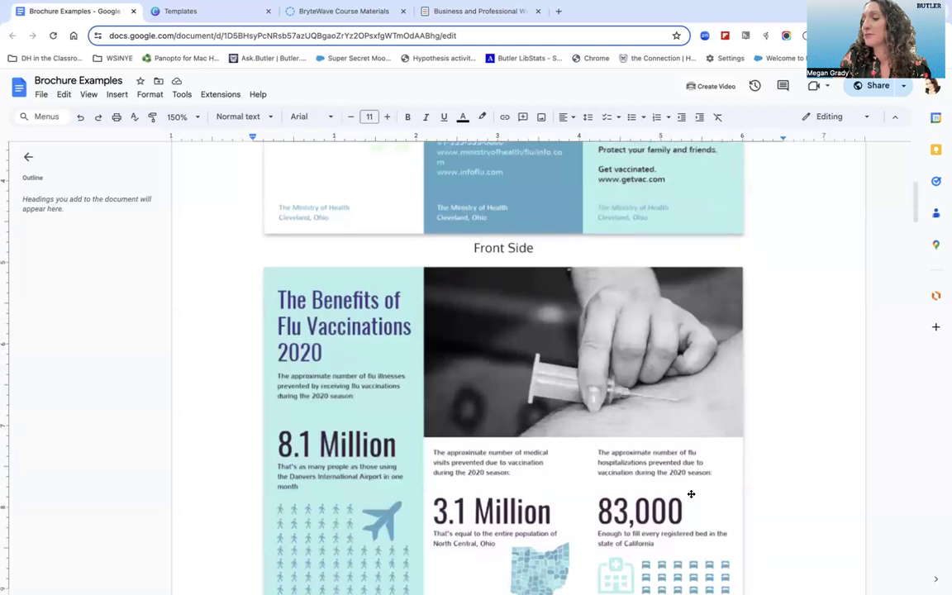
scroll("down", 3)
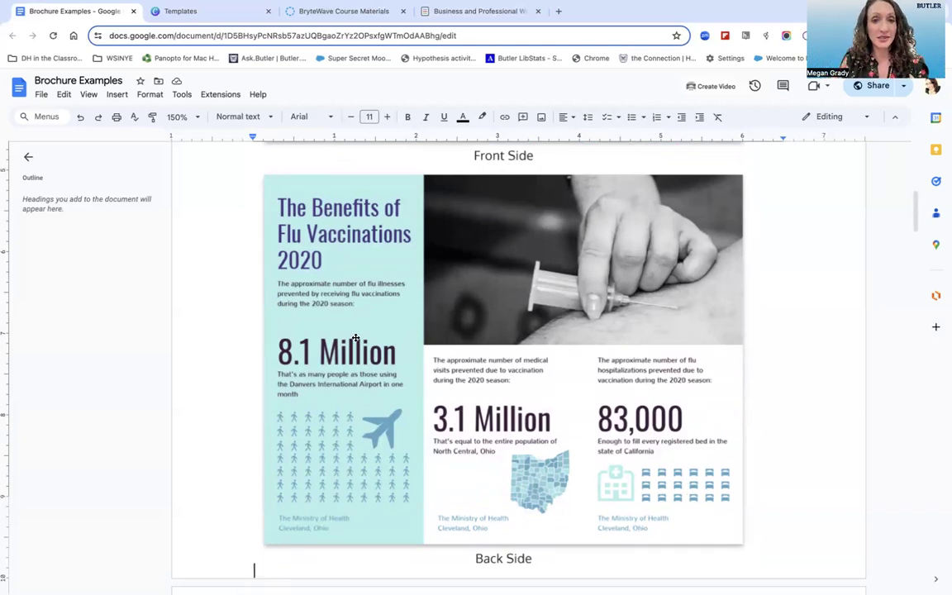
mouse_move(365, 311)
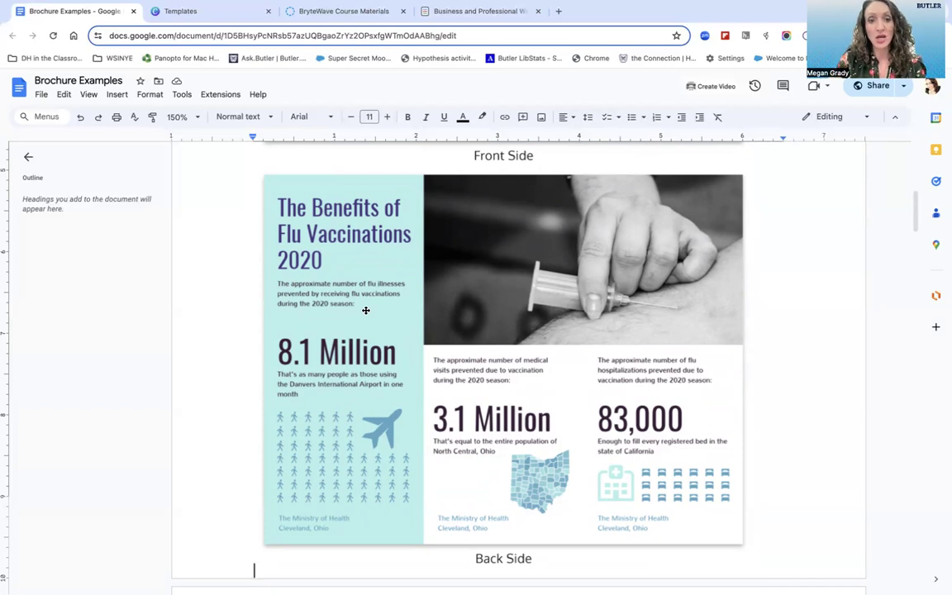
mouse_move(321, 384)
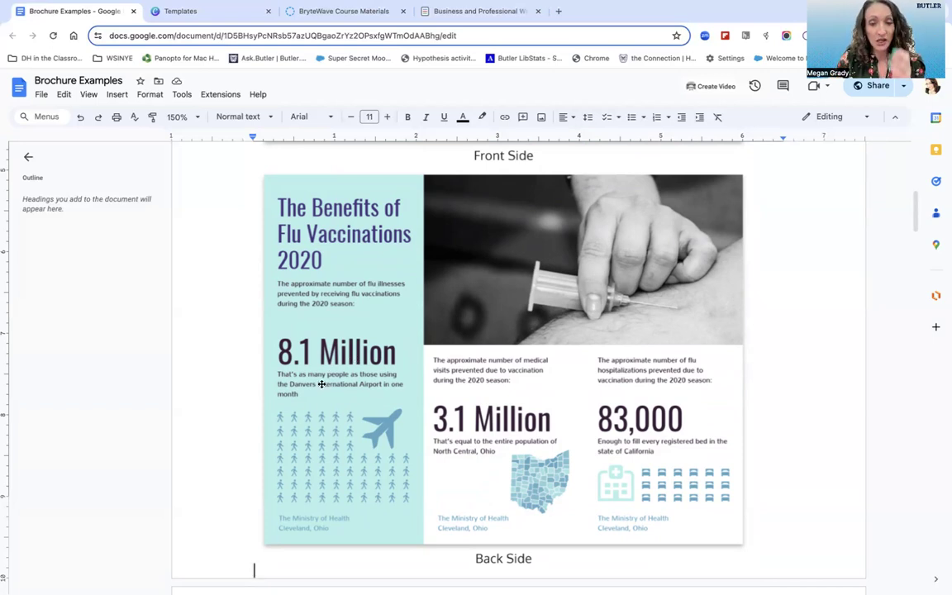
mouse_move(318, 461)
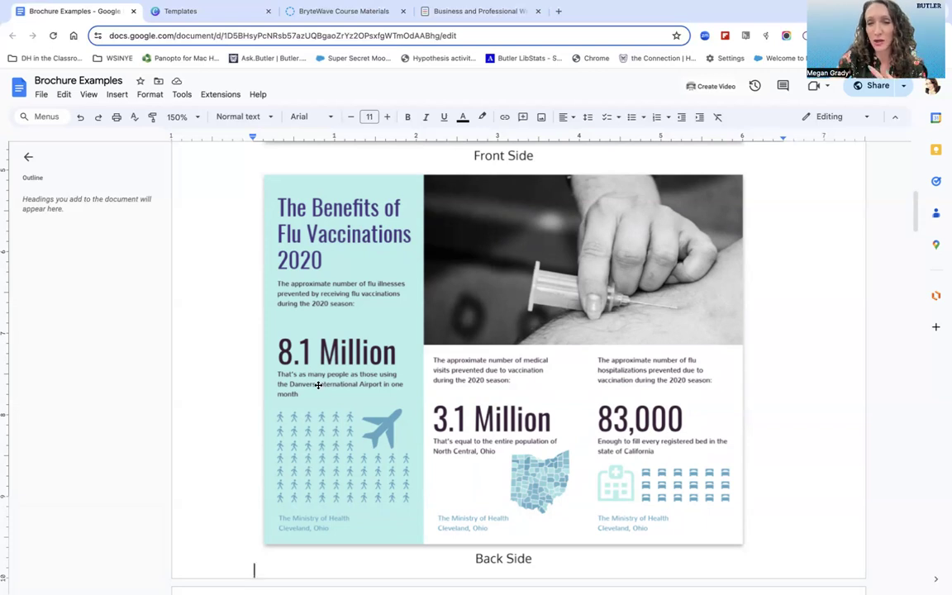
mouse_move(310, 371)
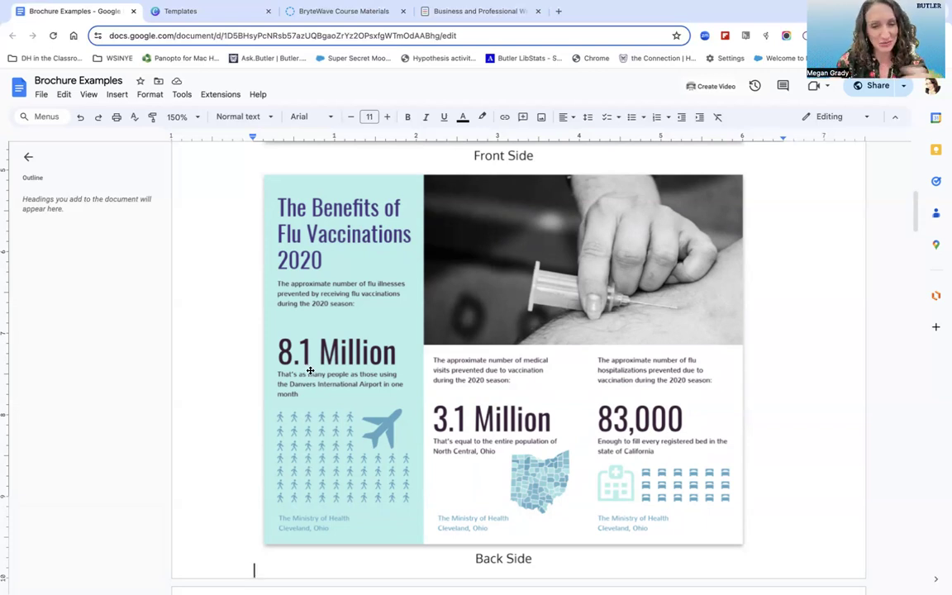
mouse_move(345, 524)
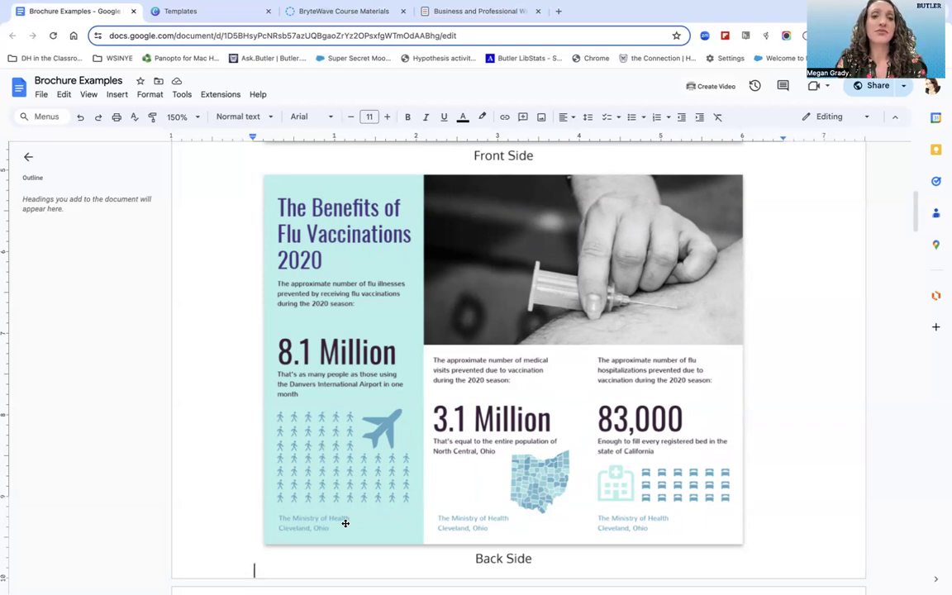
mouse_move(334, 440)
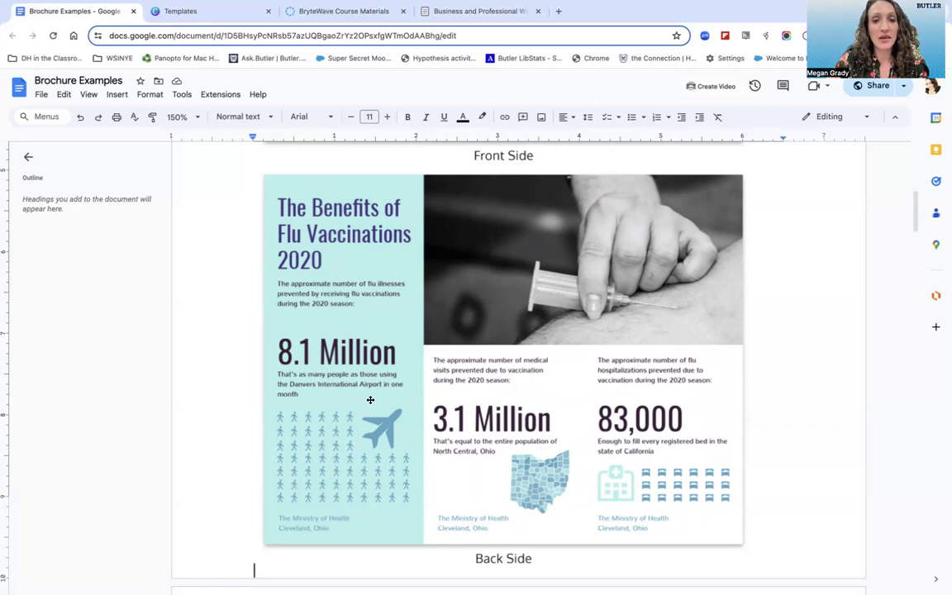
mouse_move(331, 349)
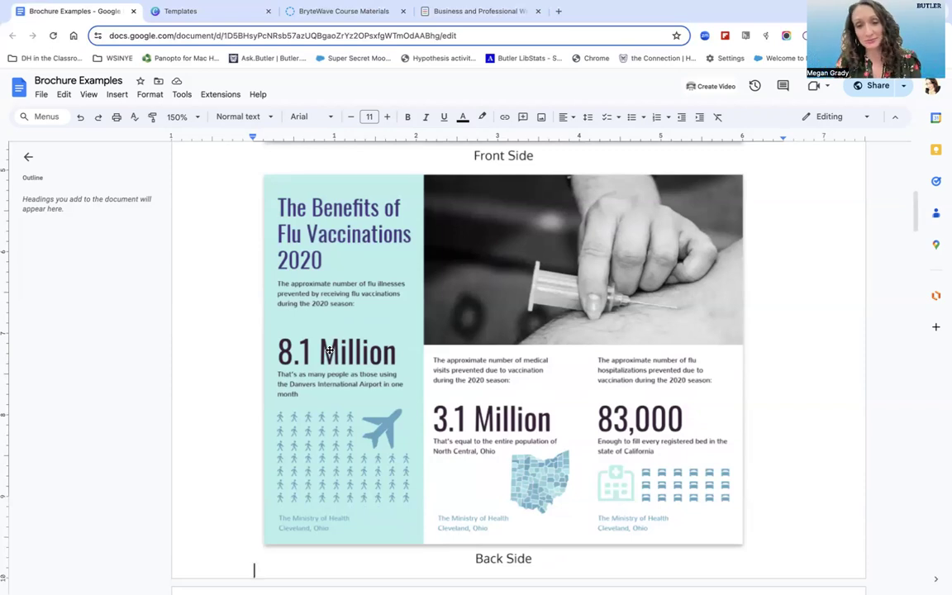
mouse_move(489, 388)
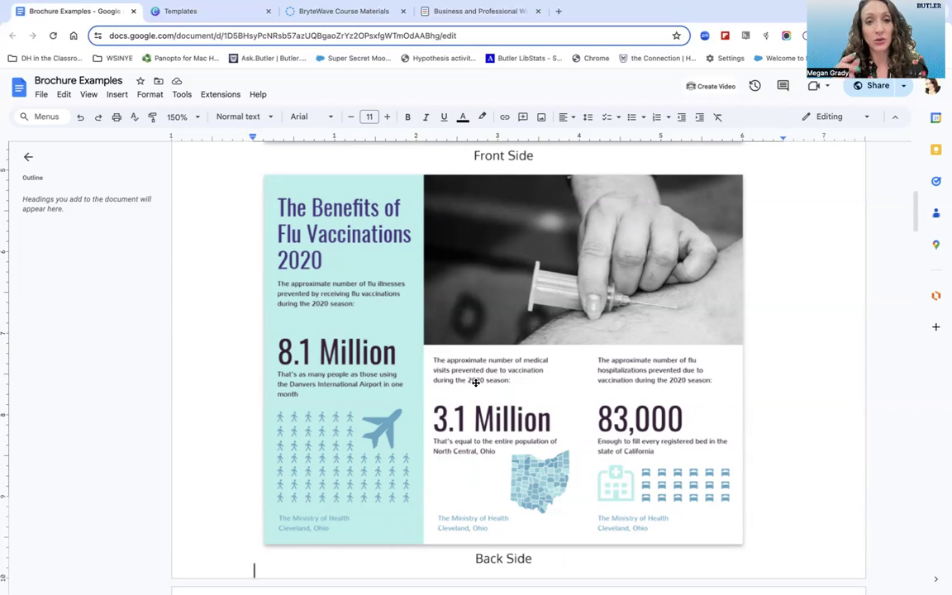
mouse_move(475, 372)
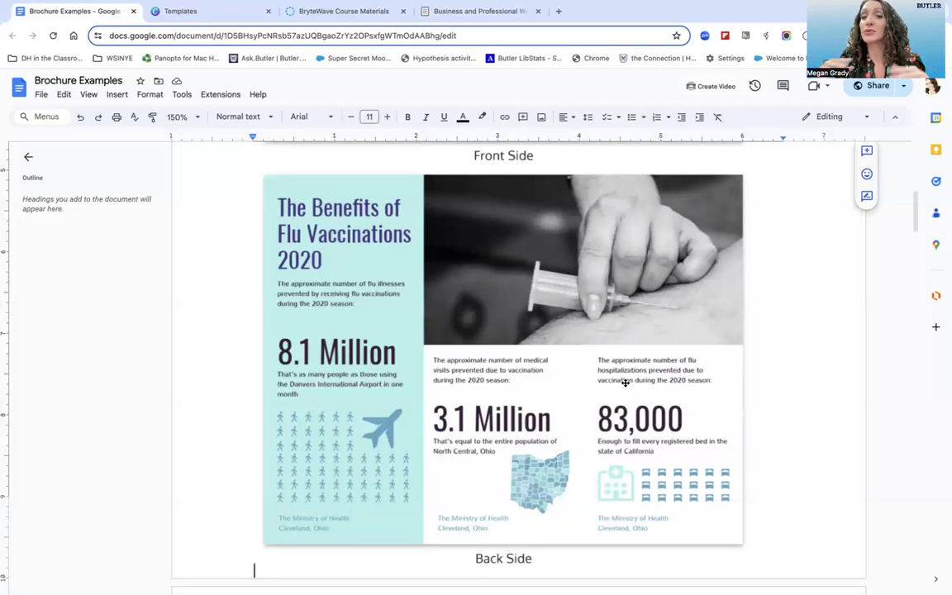
mouse_move(663, 461)
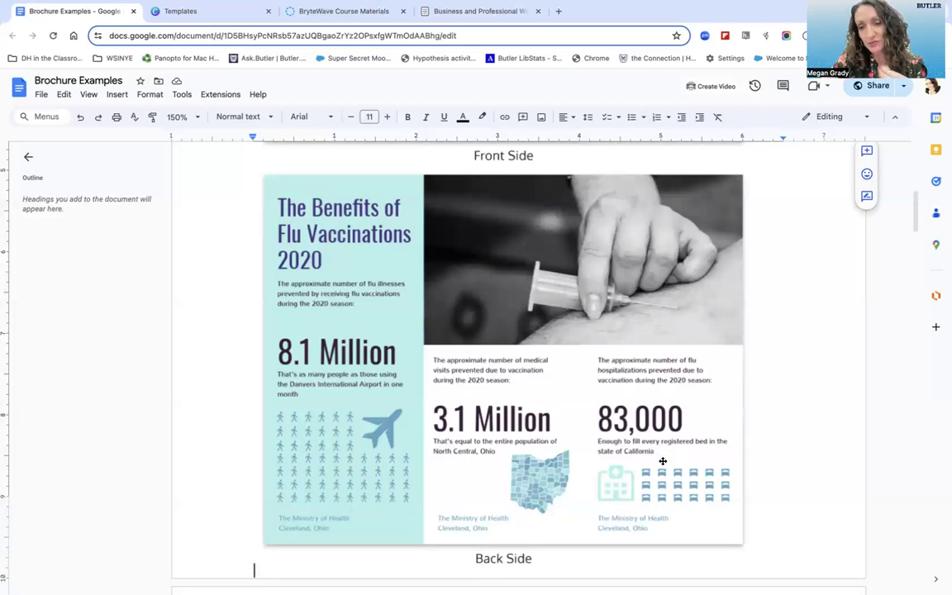
mouse_move(651, 490)
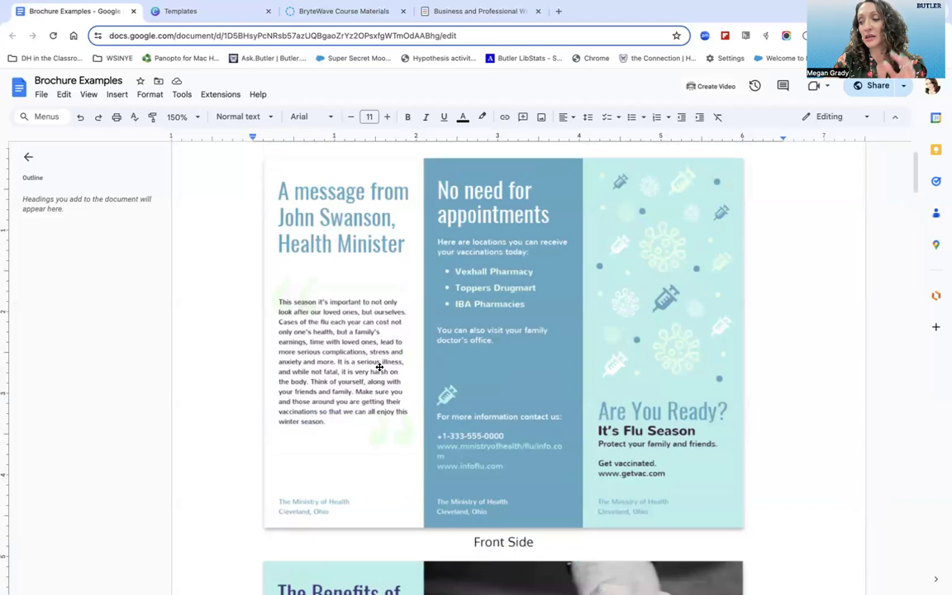
mouse_move(789, 288)
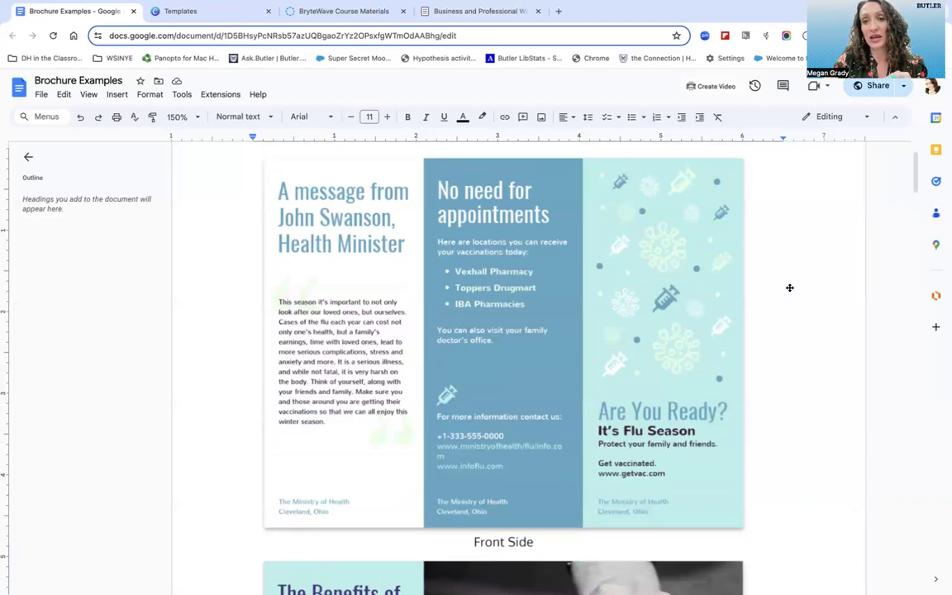
mouse_move(302, 342)
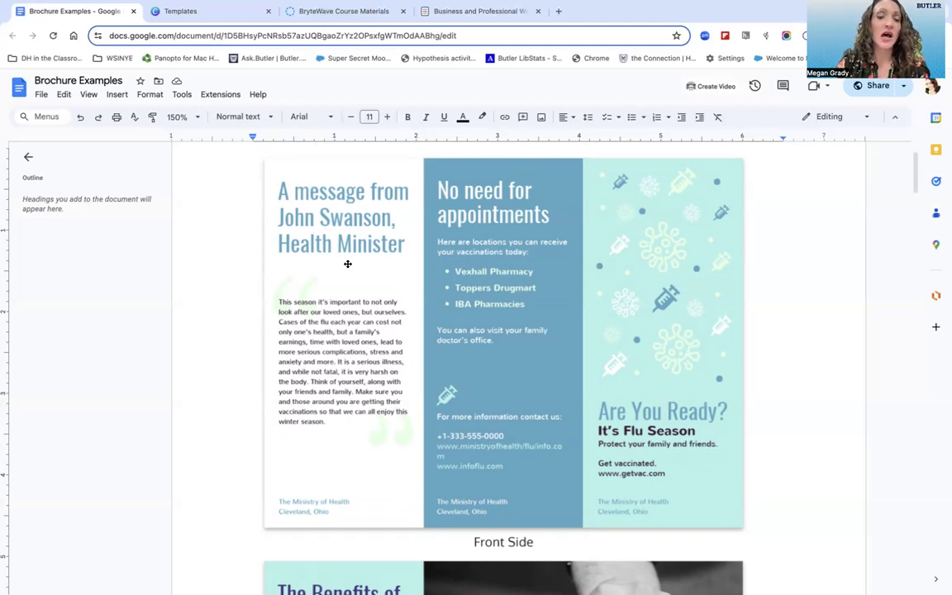
mouse_move(328, 279)
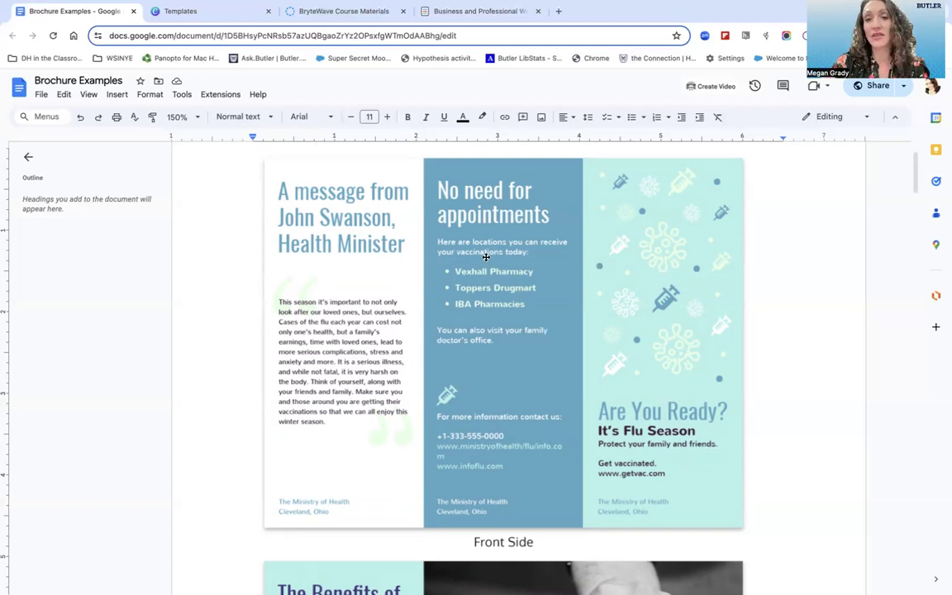
mouse_move(490, 156)
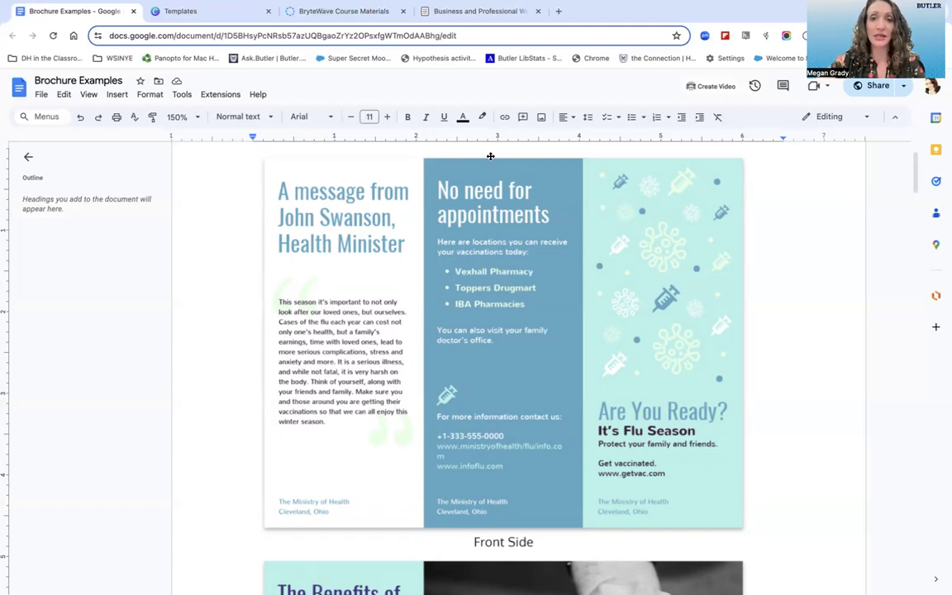
mouse_move(502, 117)
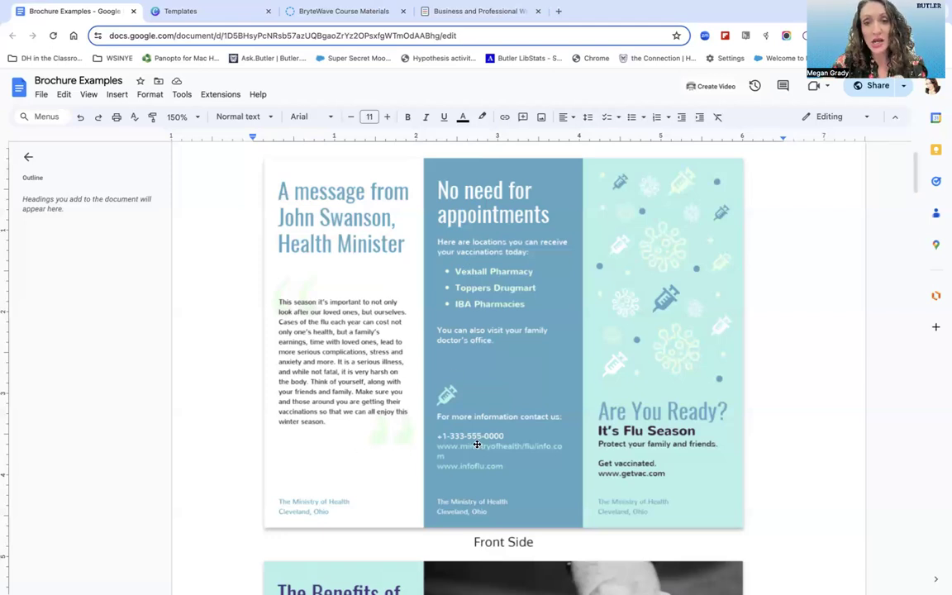
mouse_move(456, 463)
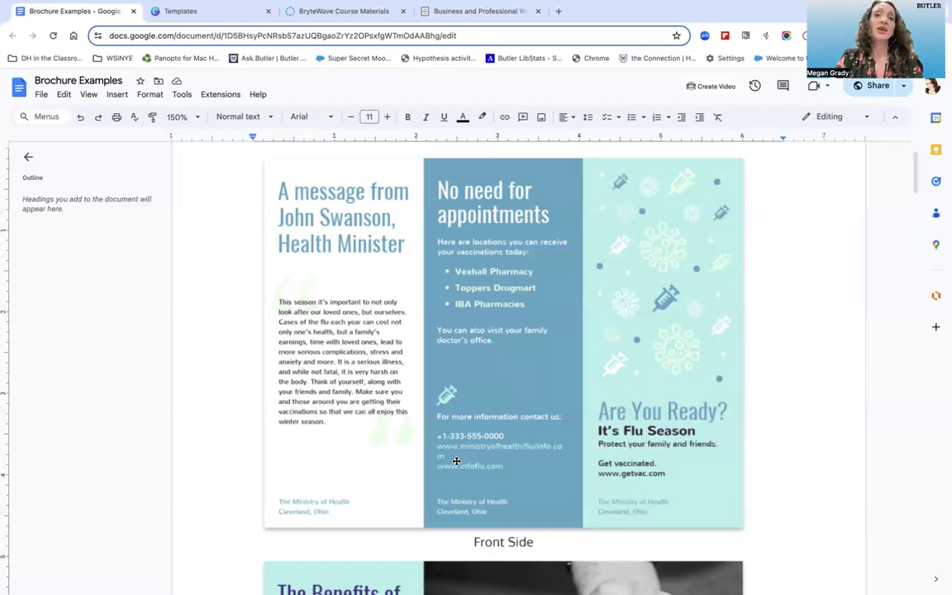
mouse_move(519, 420)
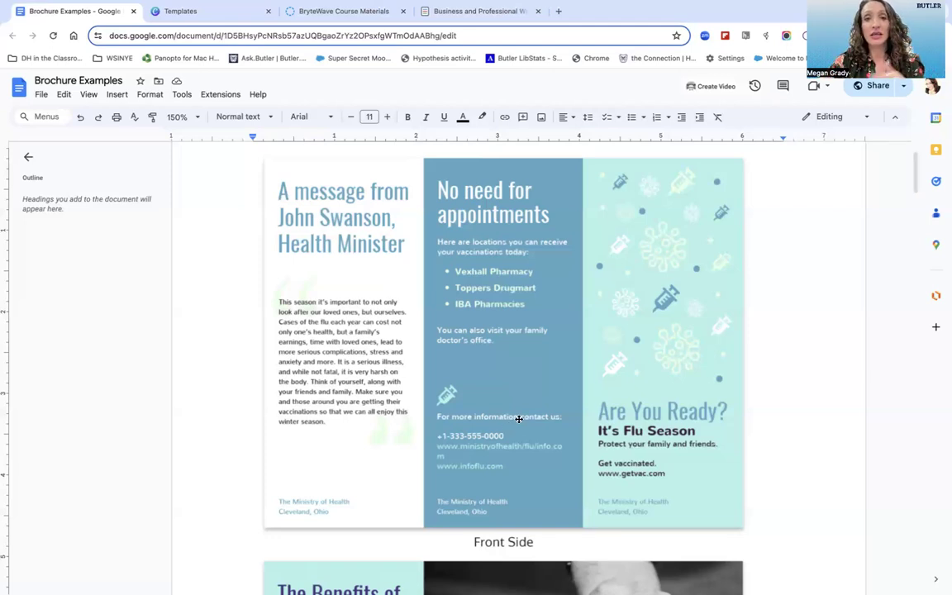
- Scroll past the Front Side to the flu brochure's back-side statistics panels
scroll("down", 3)
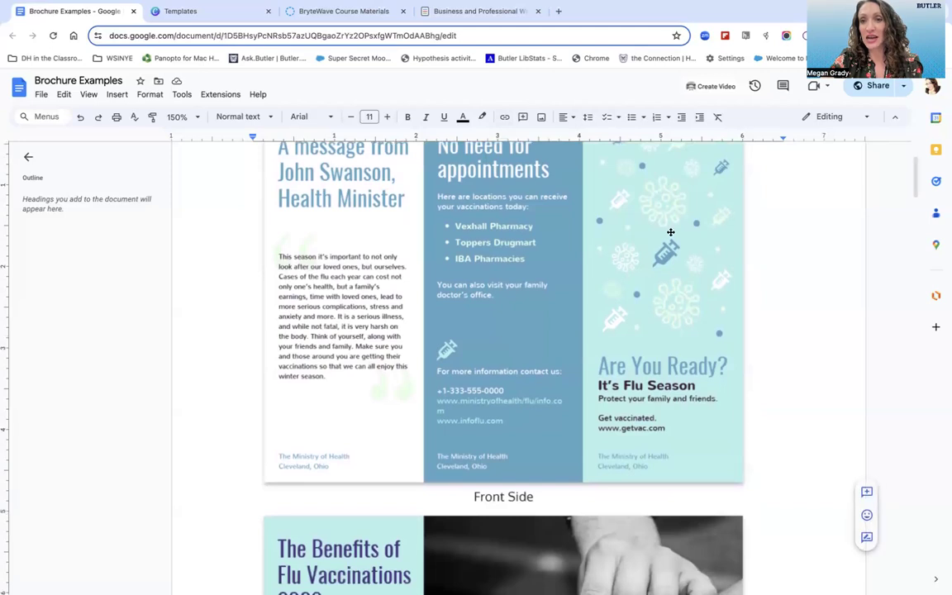
scroll("down", 3)
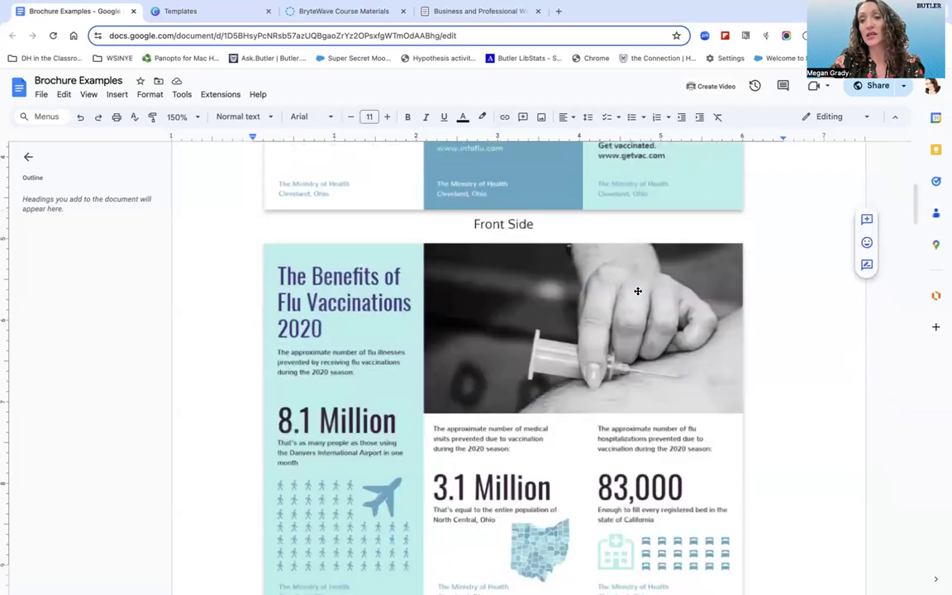
scroll("down", 3)
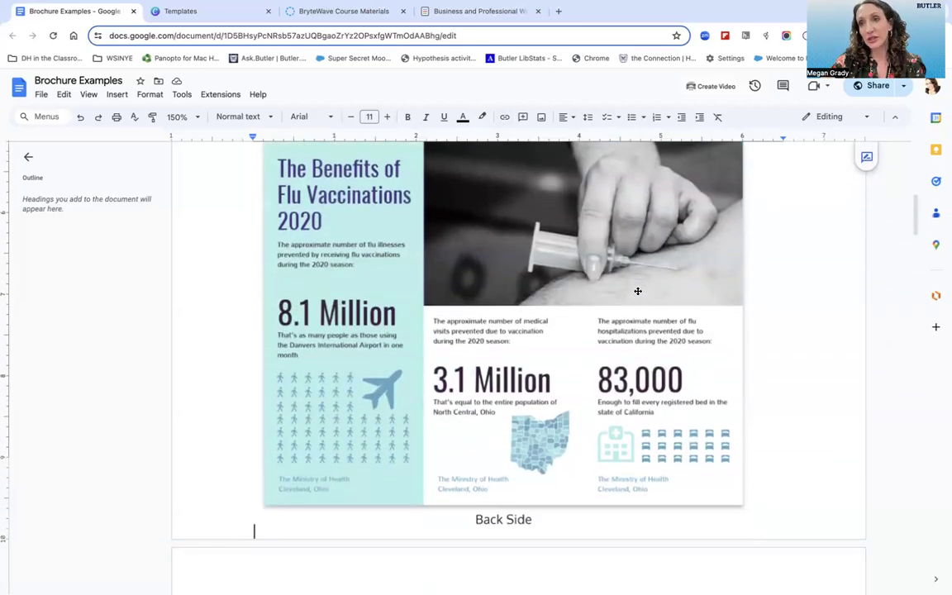
mouse_move(506, 424)
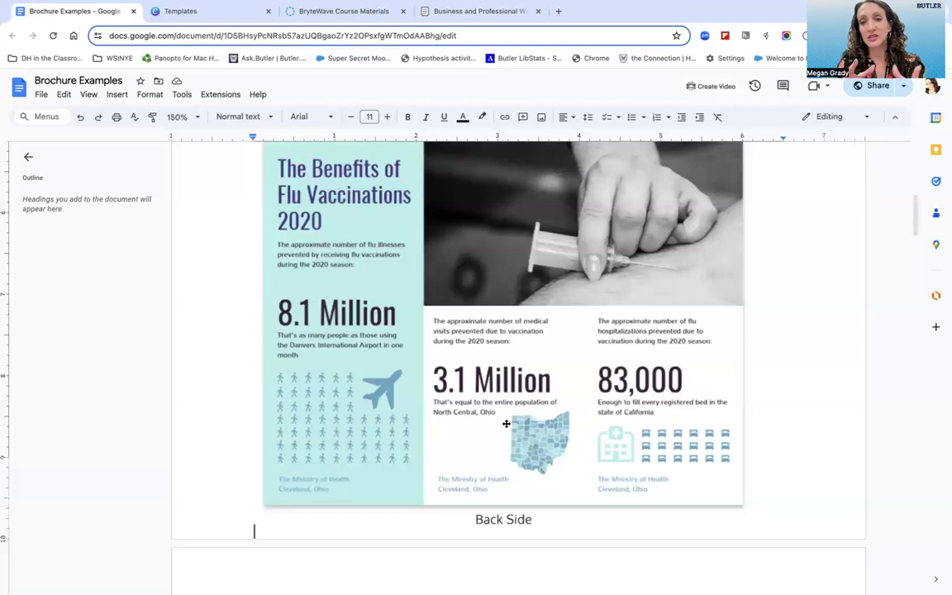
mouse_move(377, 426)
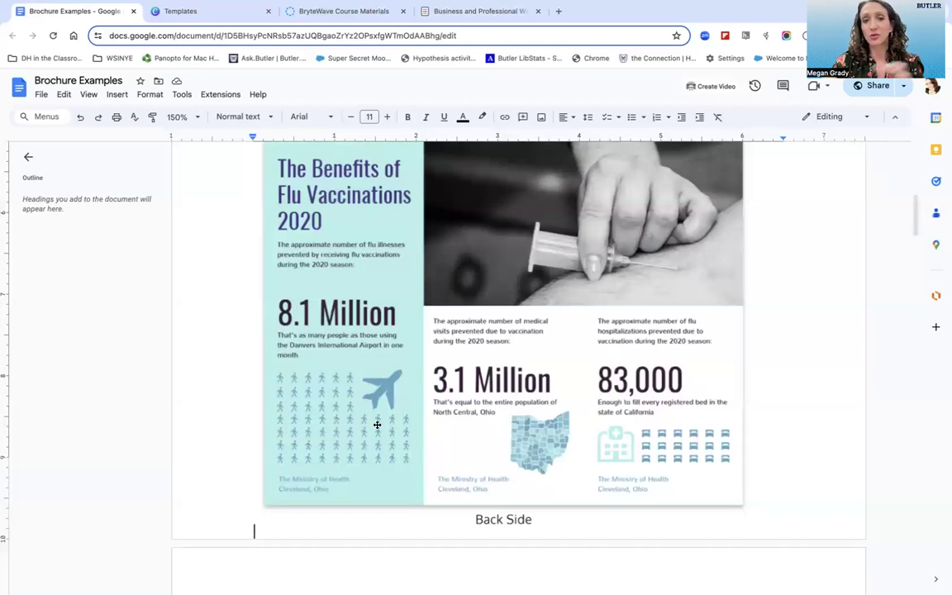
mouse_move(432, 368)
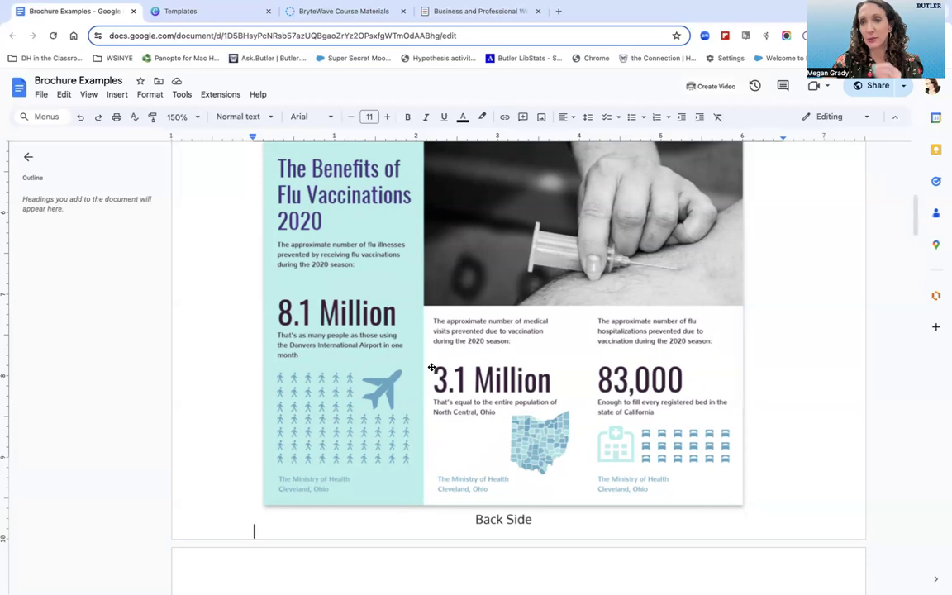
scroll("down", 3)
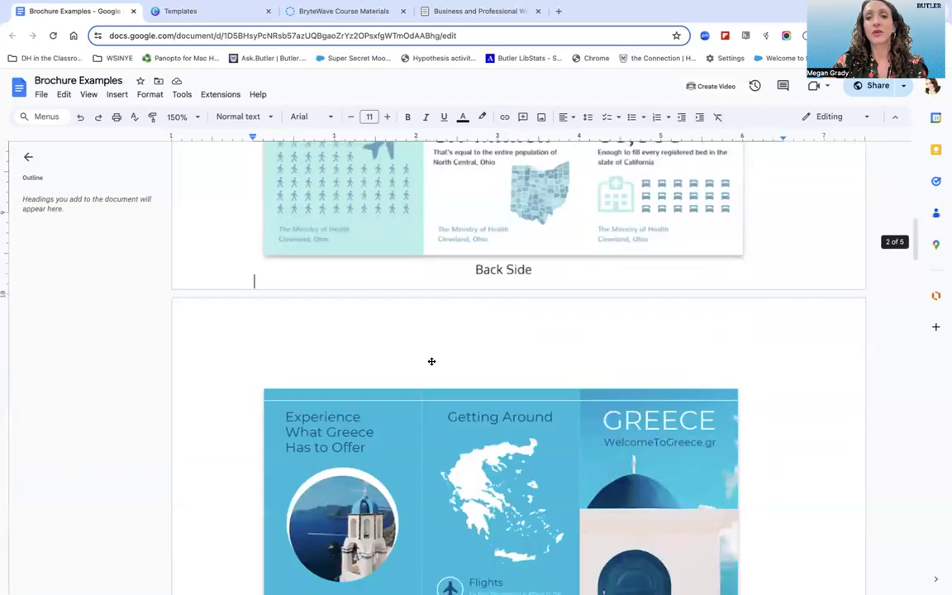
scroll("down", 3)
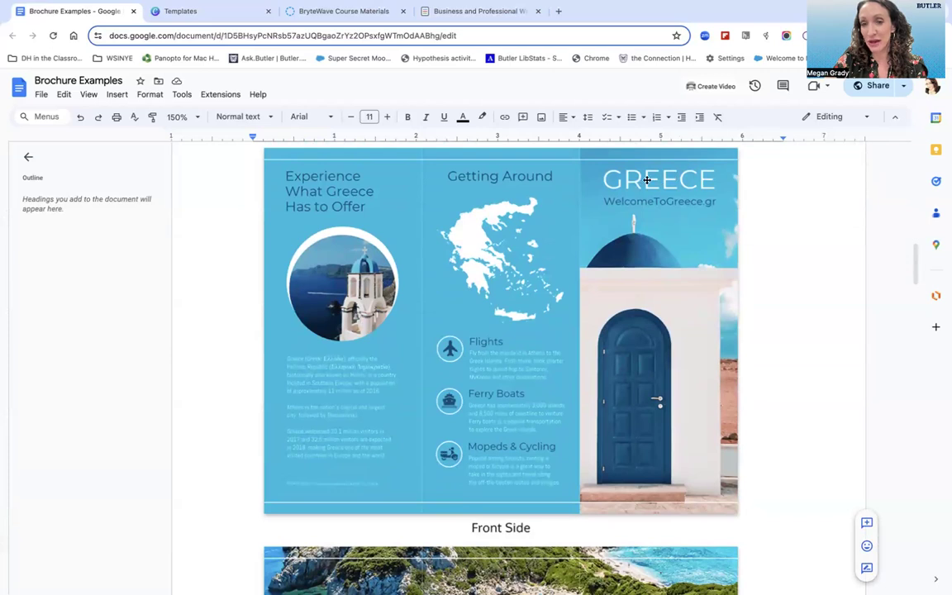
mouse_move(668, 209)
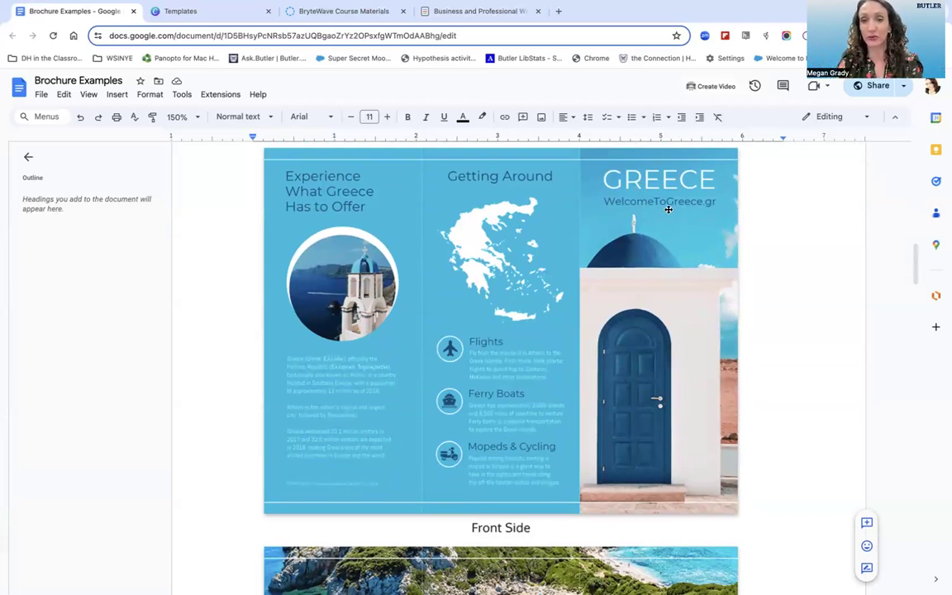
mouse_move(662, 215)
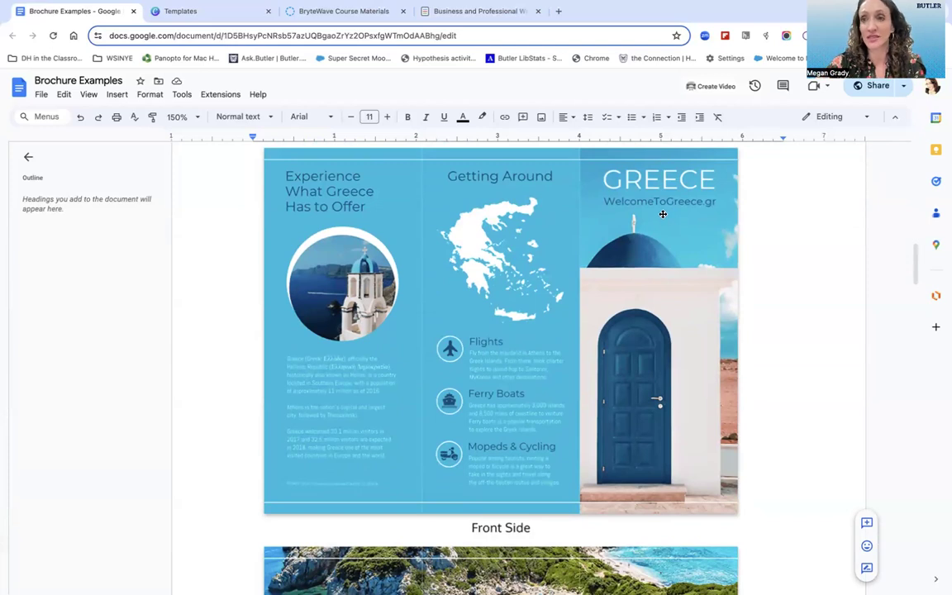
scroll("down", 3)
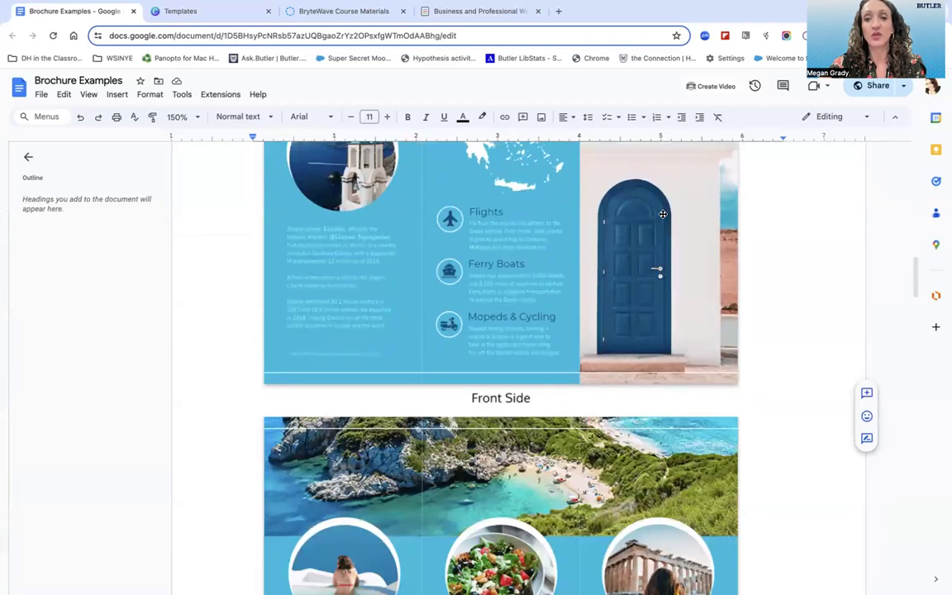
scroll("down", 3)
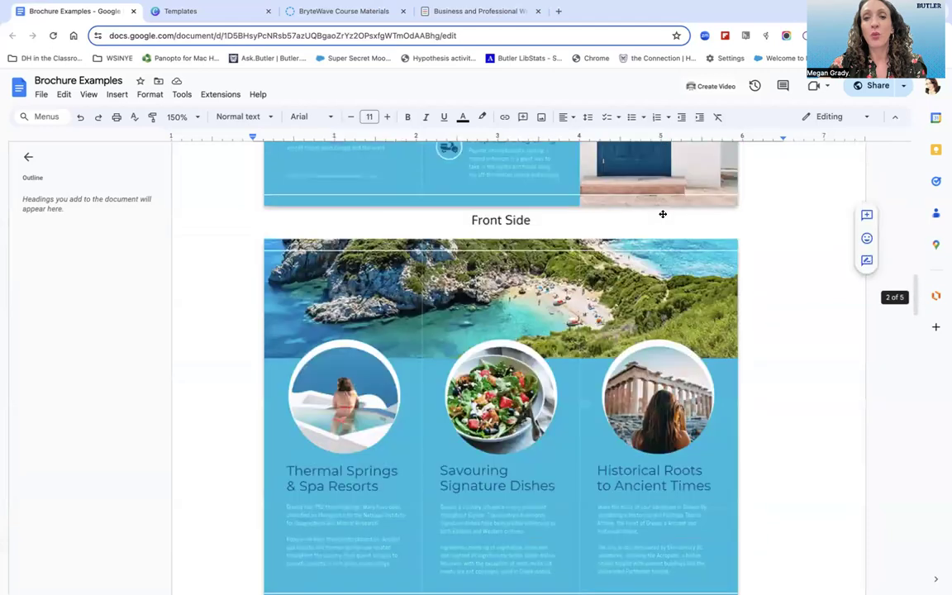
scroll("up", 3)
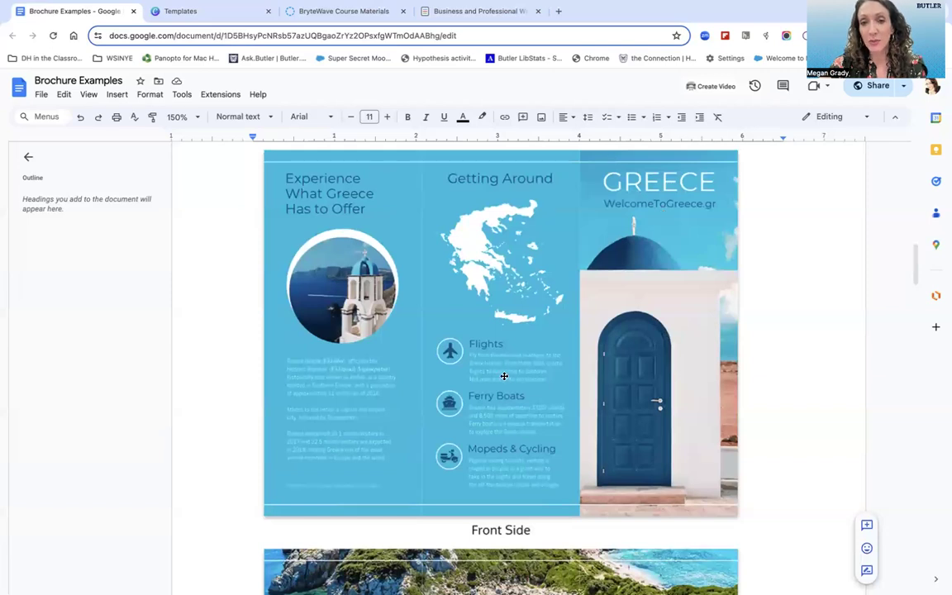
mouse_move(506, 374)
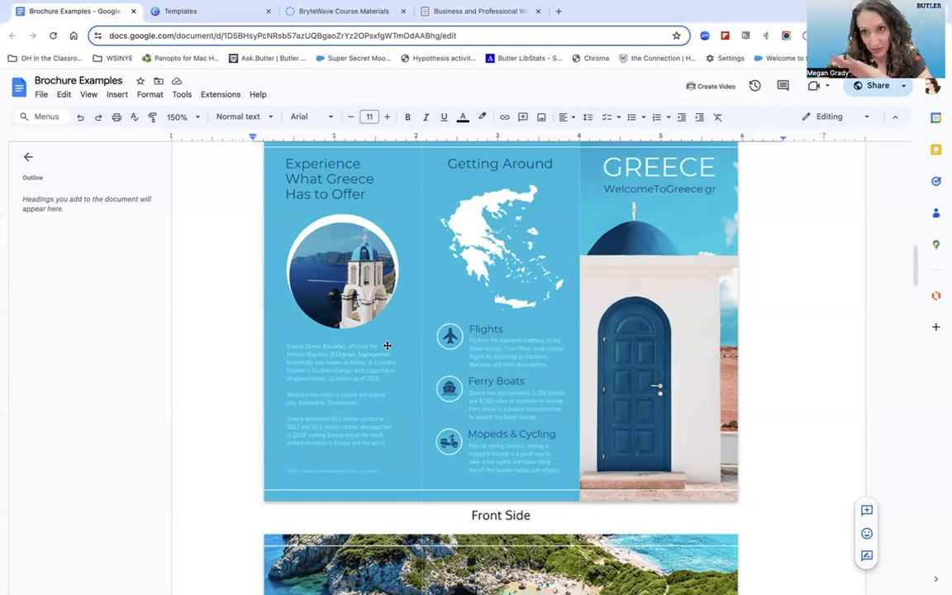
scroll("down", 3)
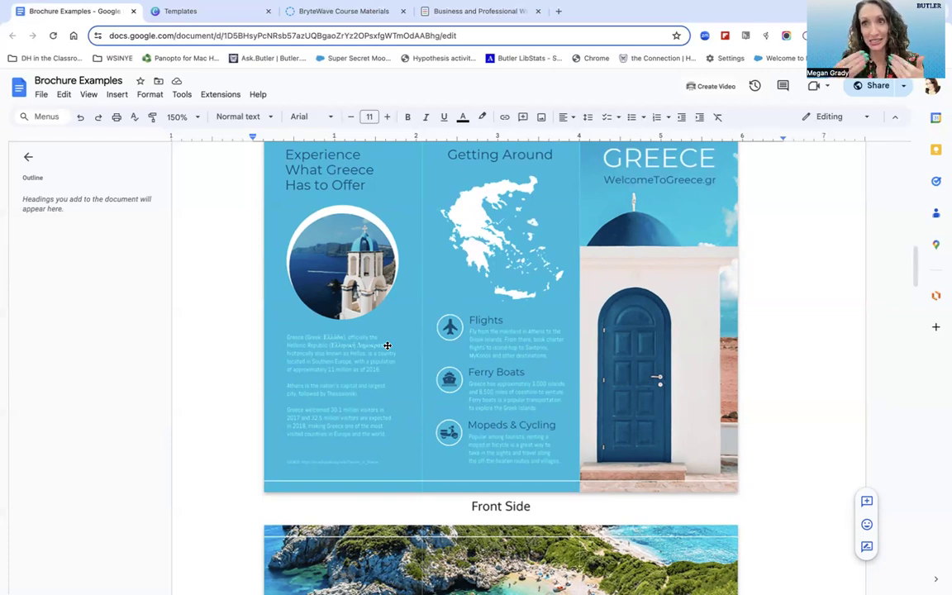
scroll("down", 3)
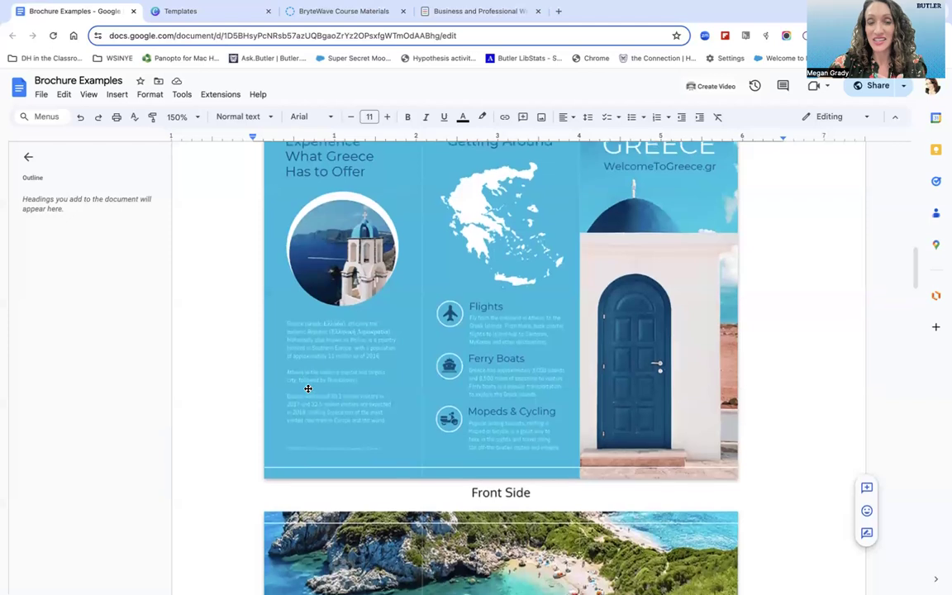
scroll("down", 3)
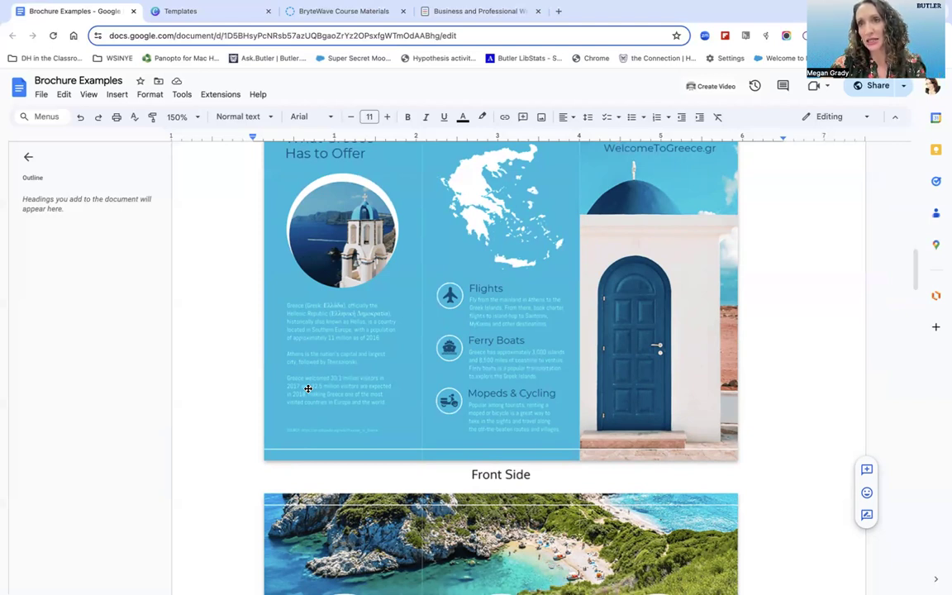
scroll("down", 3)
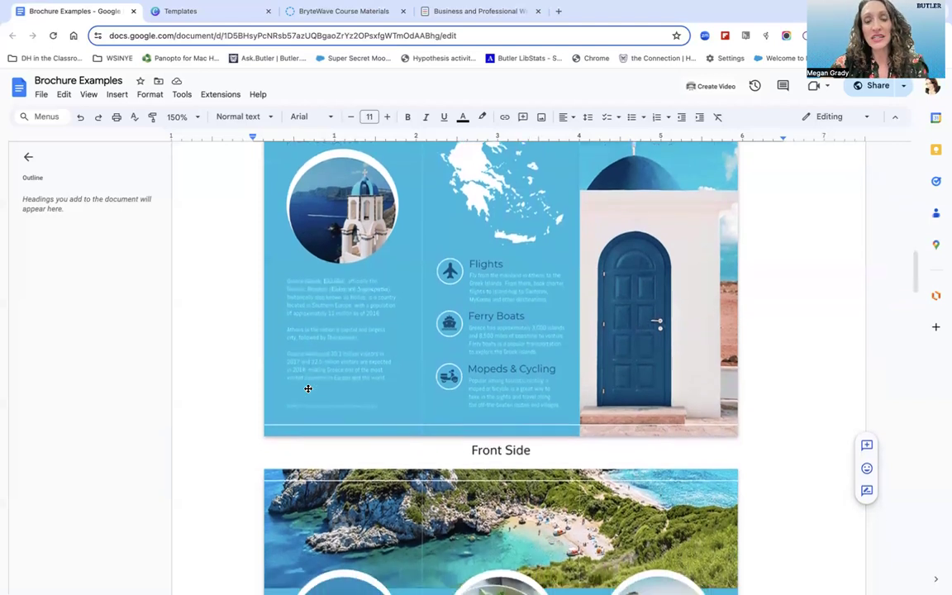
scroll("down", 3)
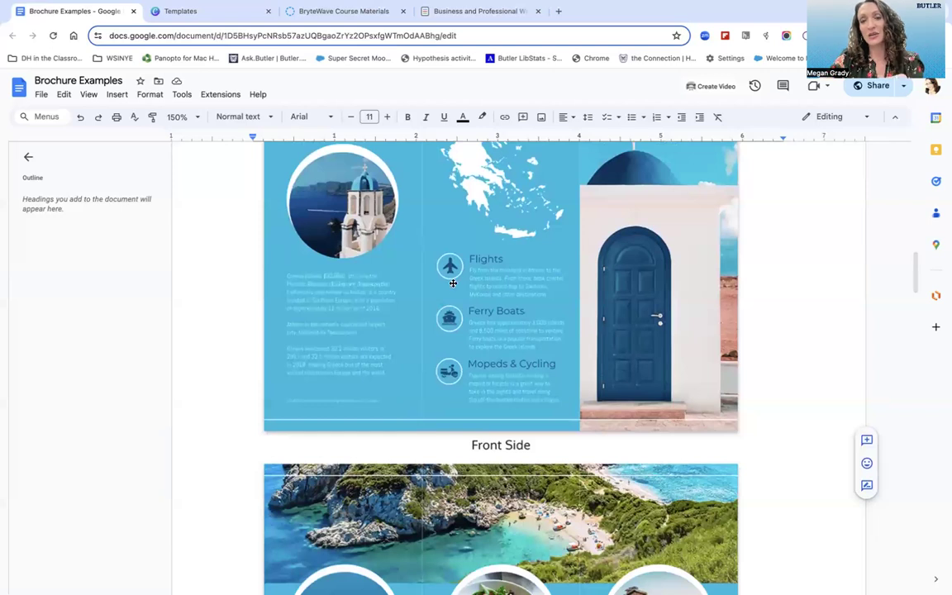
scroll("down", 3)
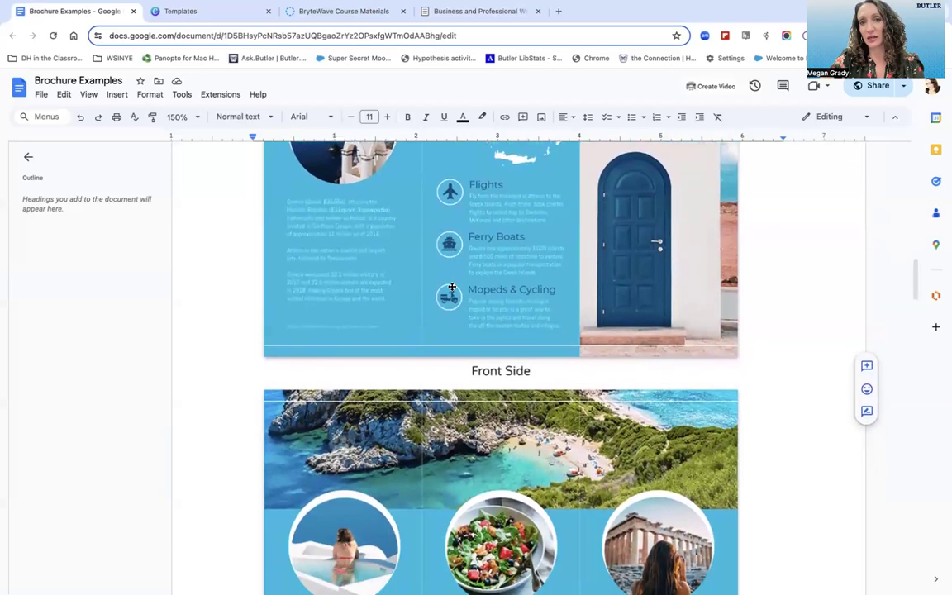
scroll("down", 3)
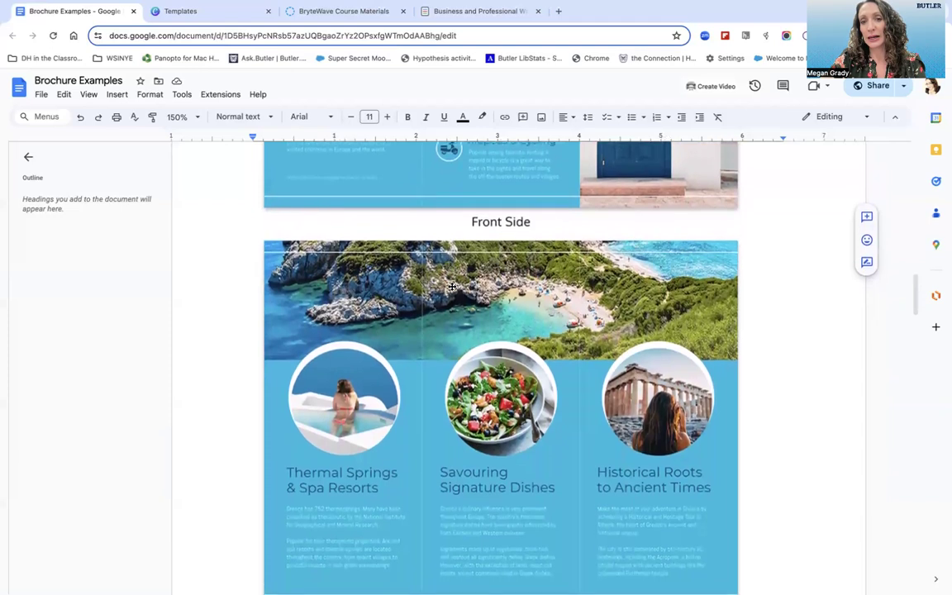
scroll("down", 3)
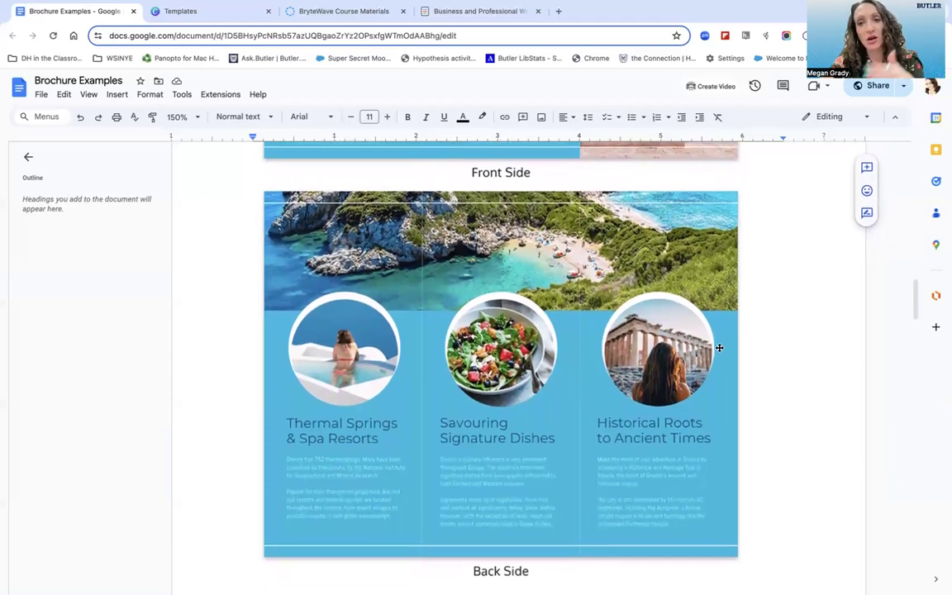
scroll("down", 3)
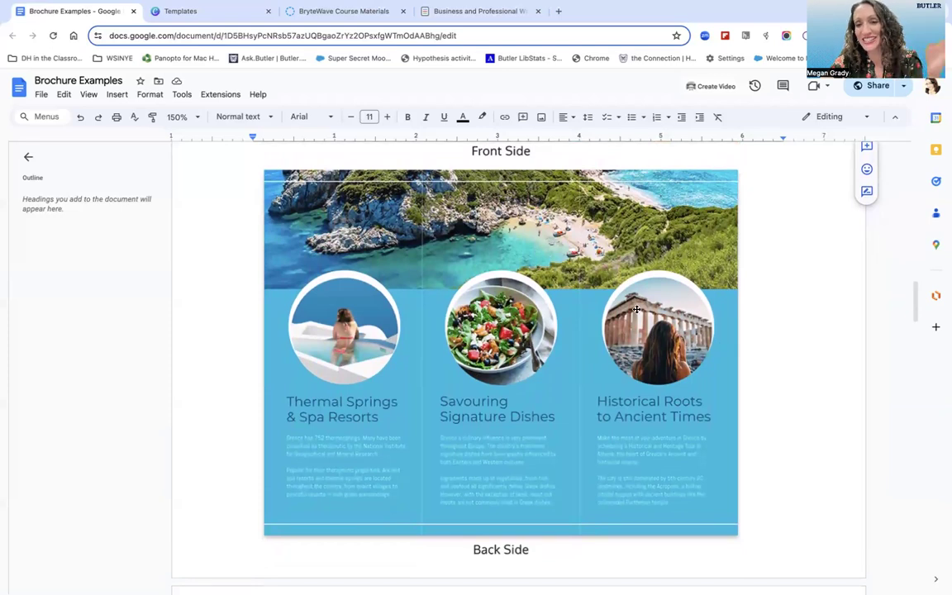
mouse_move(515, 473)
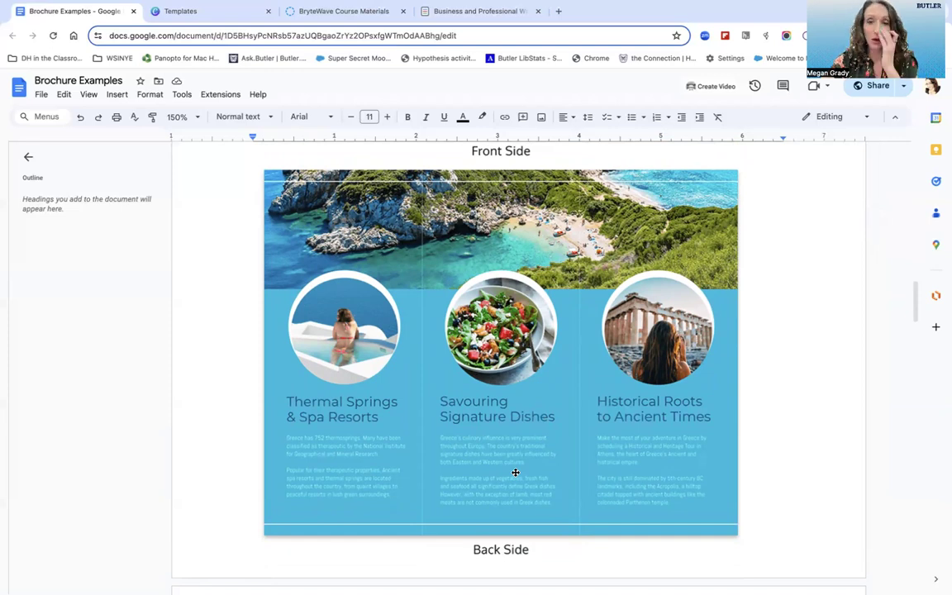
scroll("down", 3)
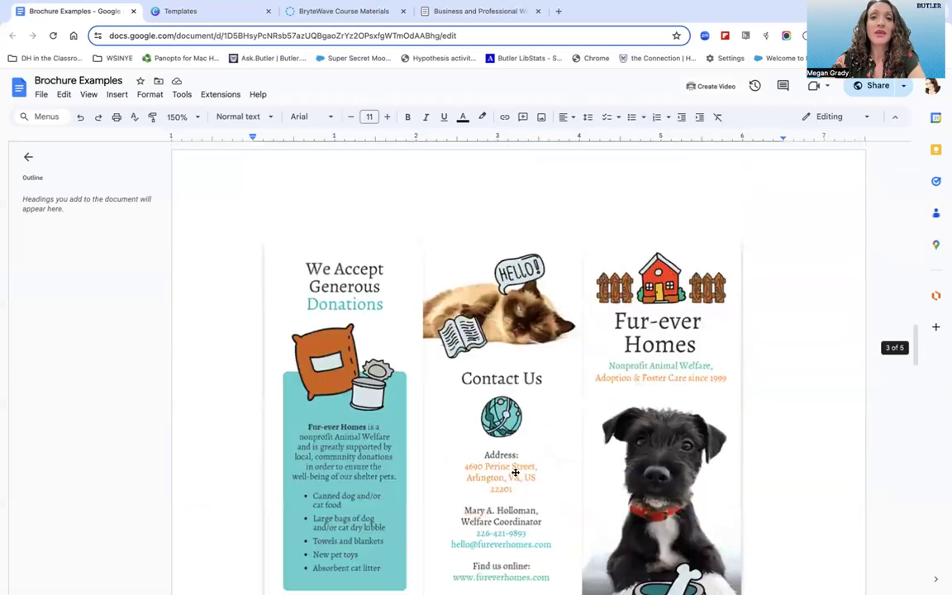
scroll("down", 3)
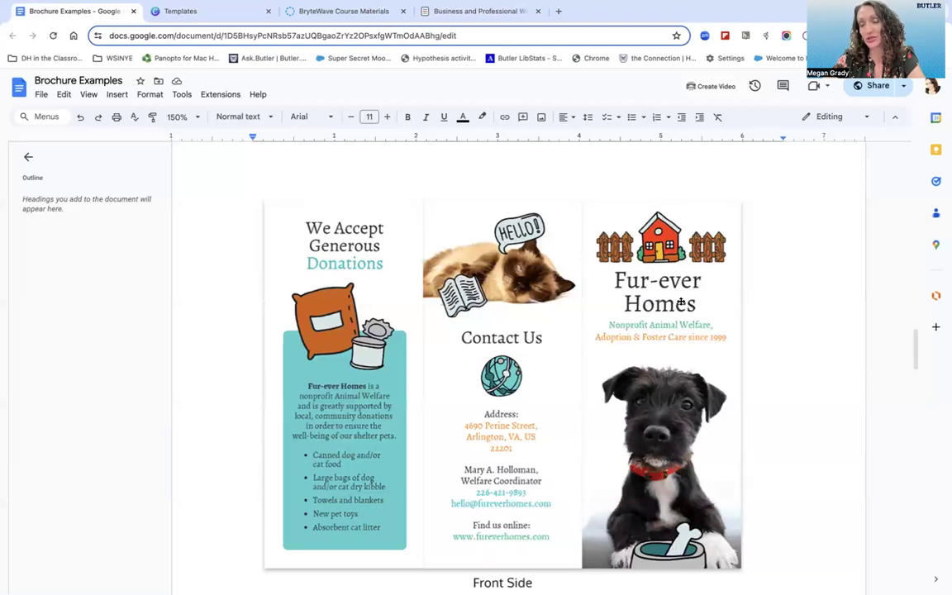
mouse_move(667, 301)
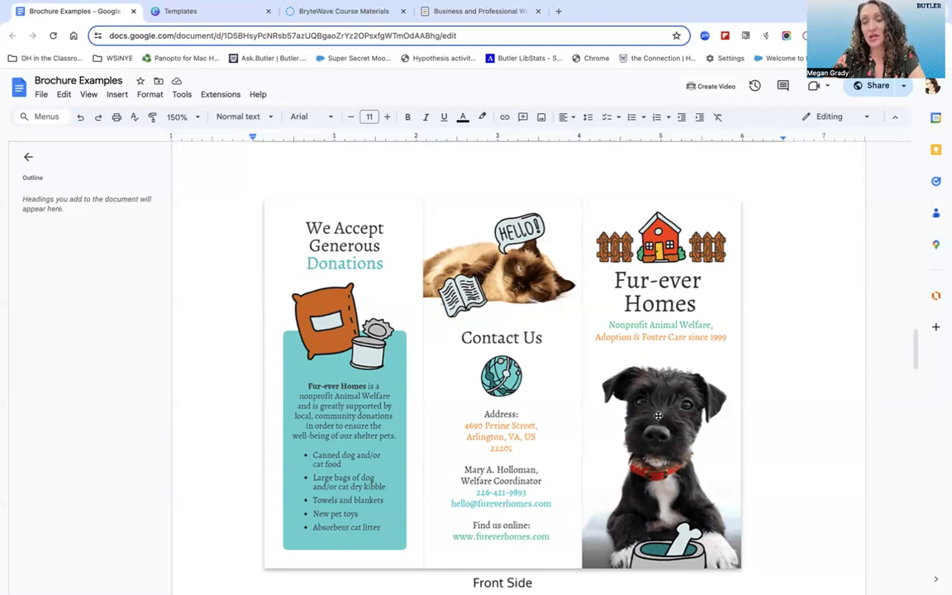
scroll("down", 3)
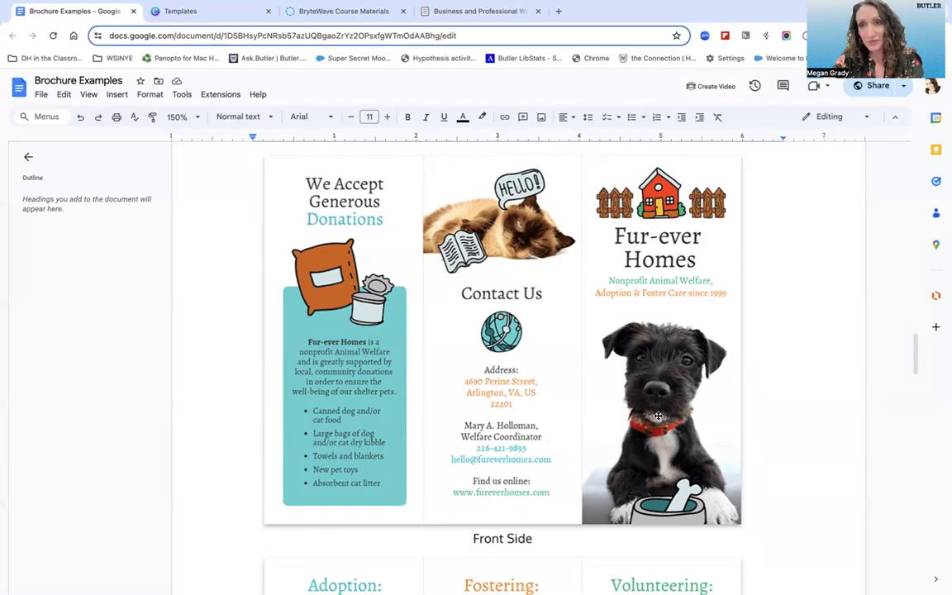
scroll("down", 3)
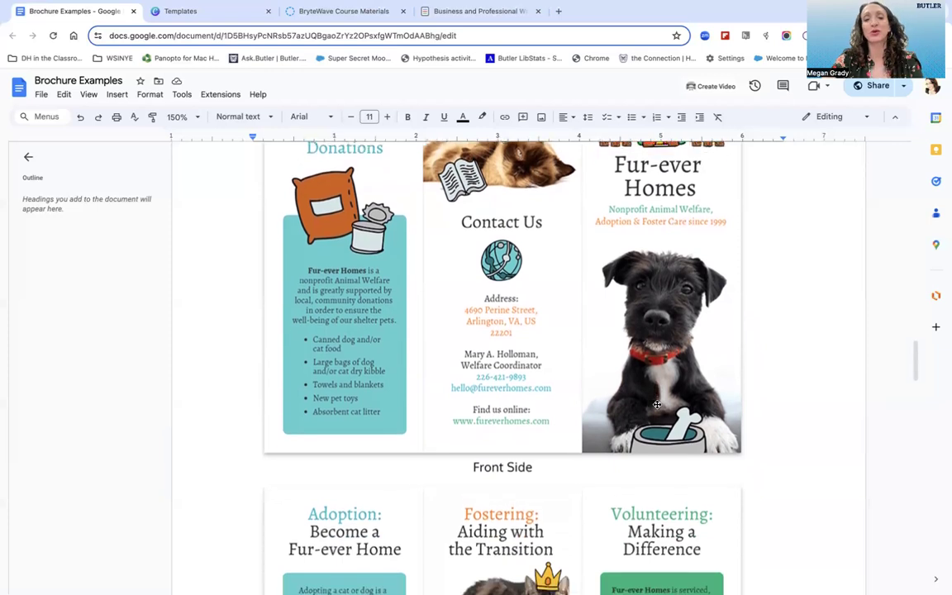
scroll("down", 3)
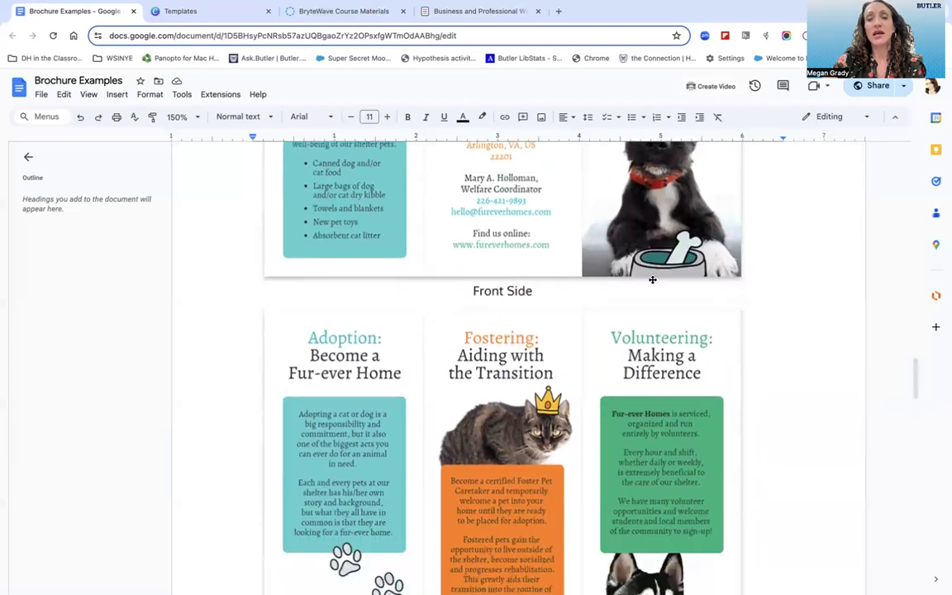
scroll("down", 3)
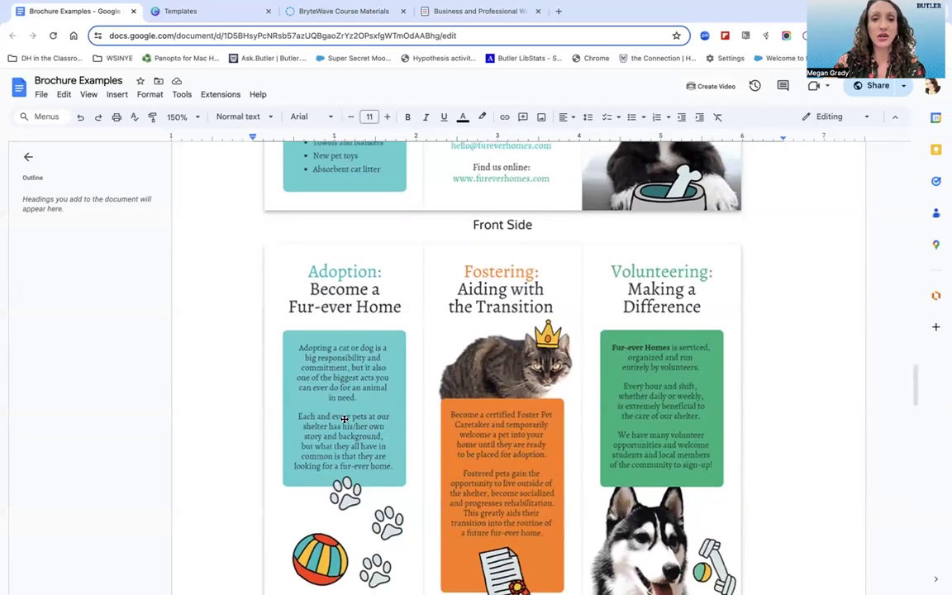
scroll("down", 3)
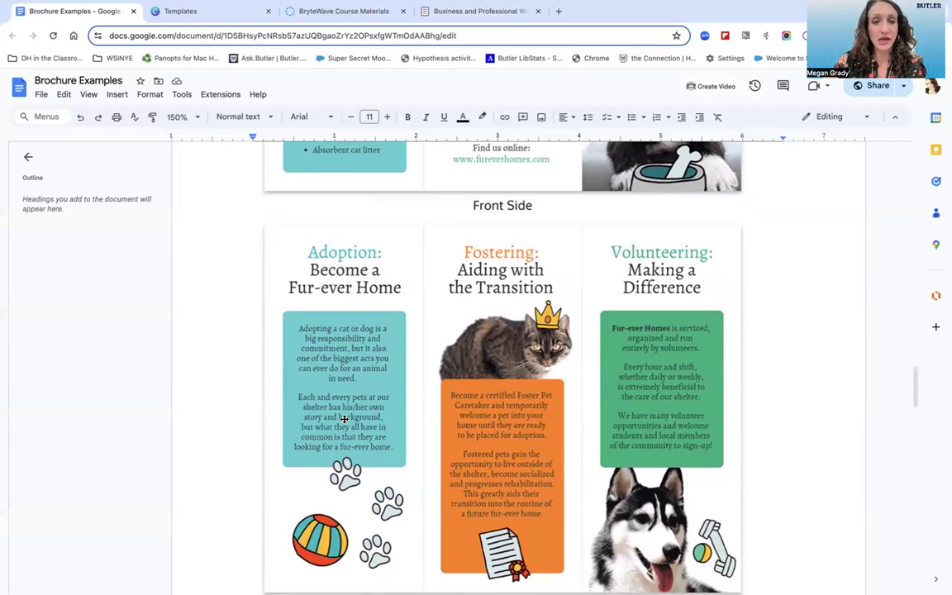
scroll("down", 3)
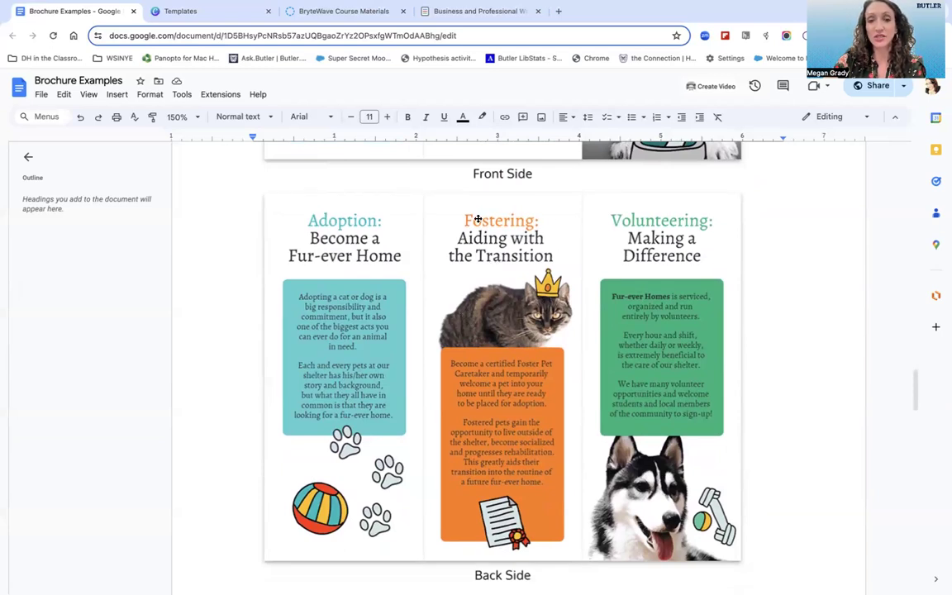
scroll("up", 3)
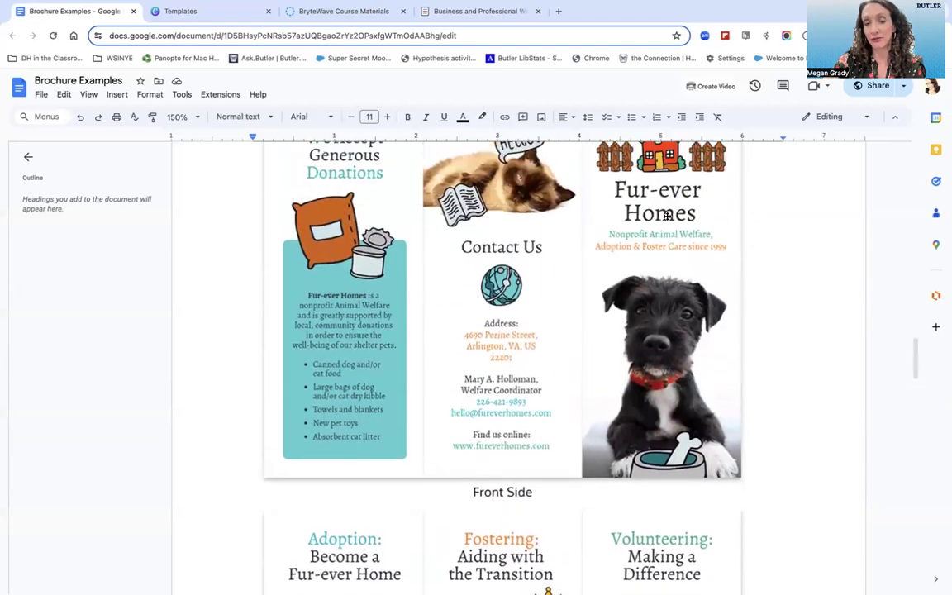
scroll("down", 3)
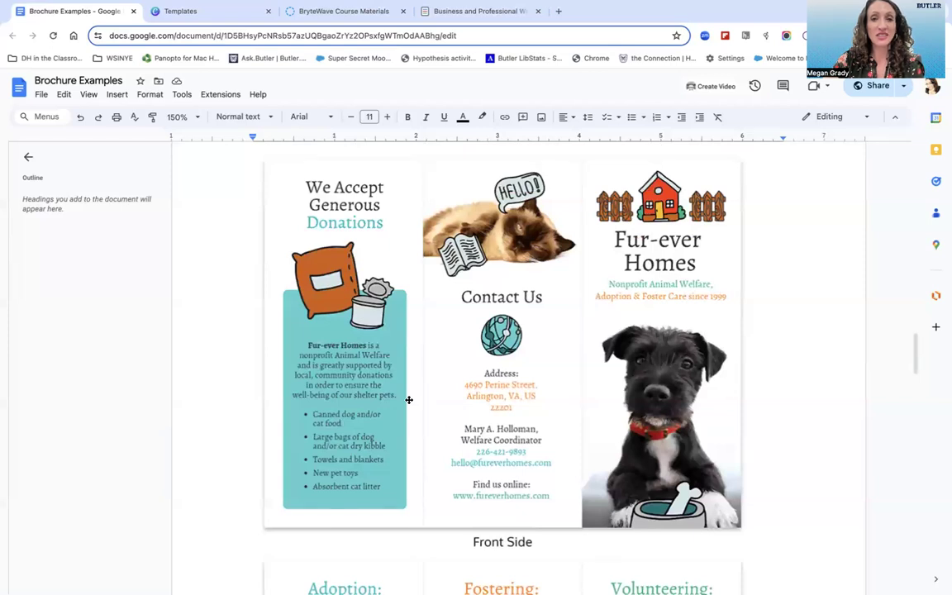
mouse_move(361, 329)
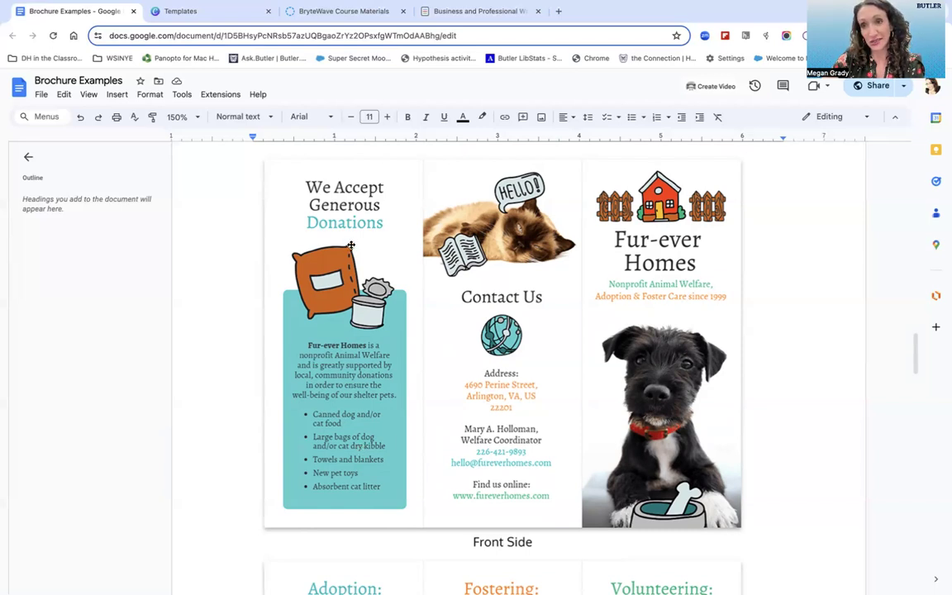
mouse_move(344, 483)
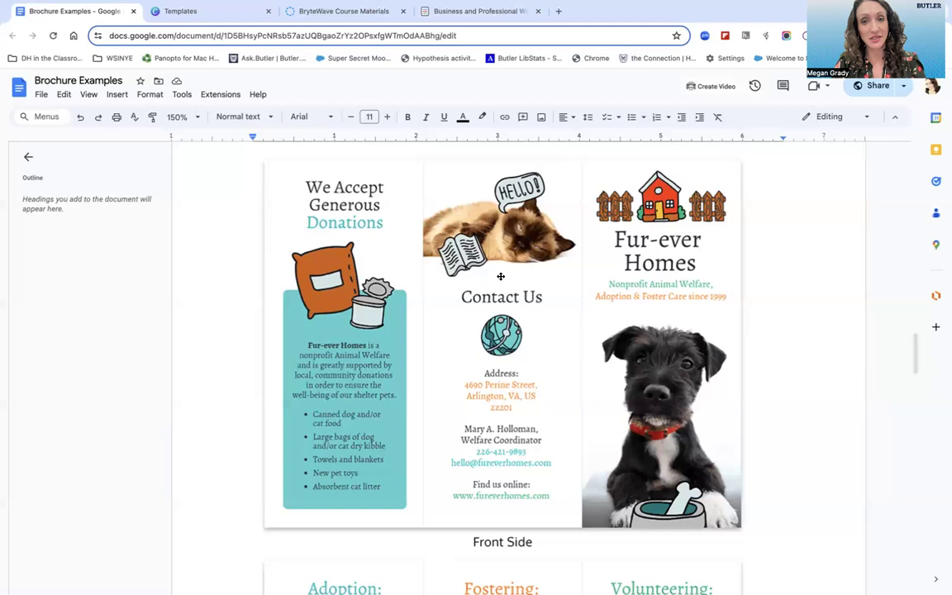
mouse_move(507, 361)
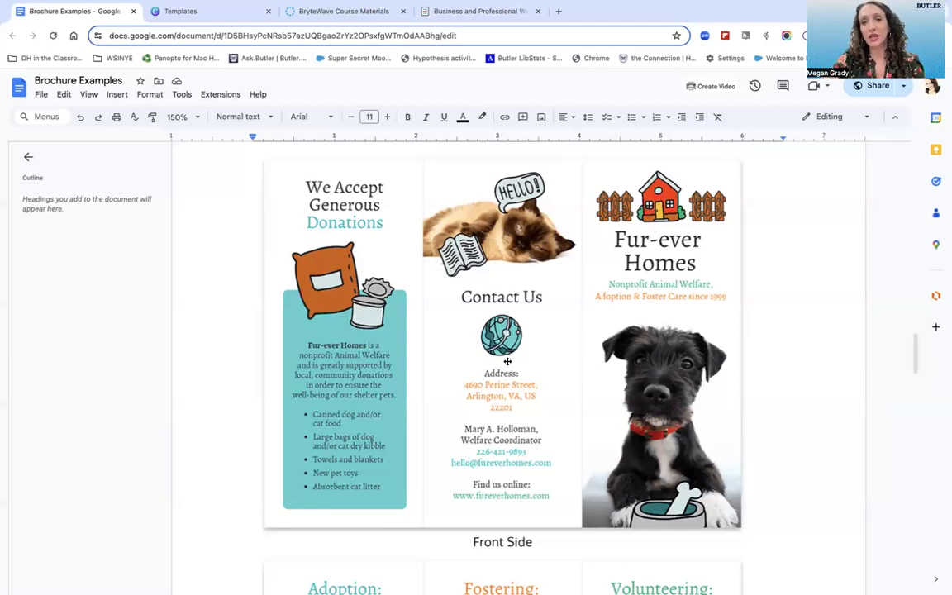
mouse_move(508, 389)
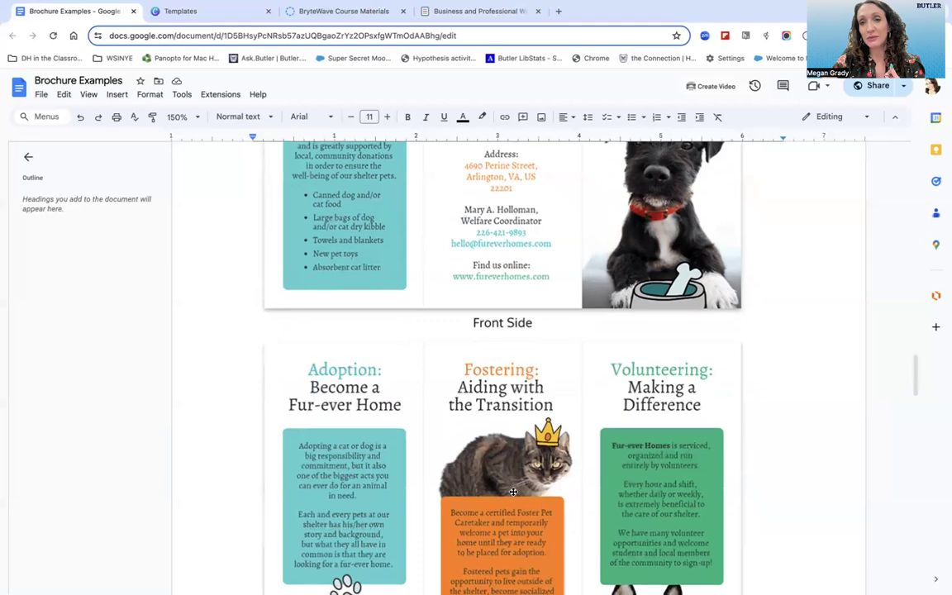
scroll("down", 3)
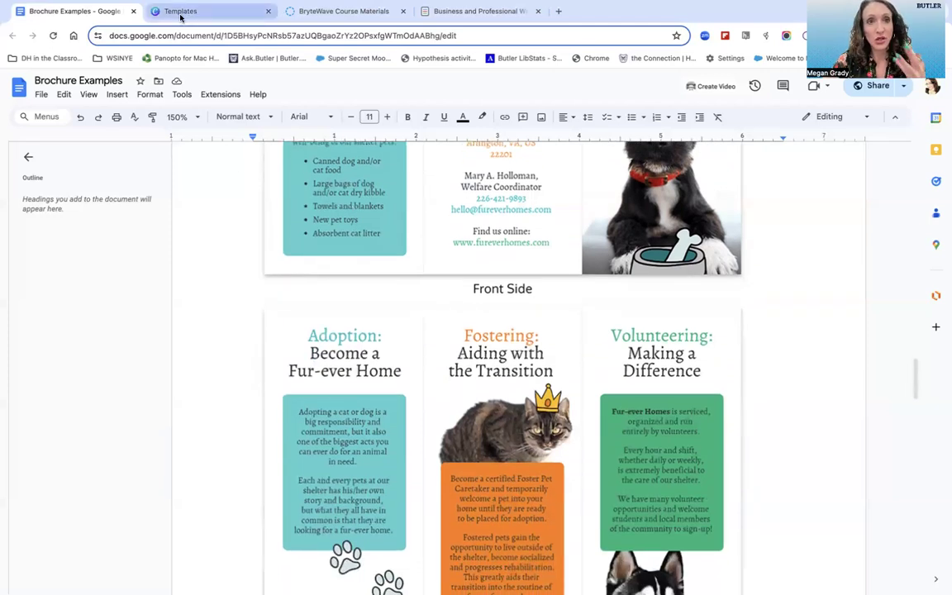
- Go back to Canva and scroll through more trifold brochure templates
left_click(180, 10)
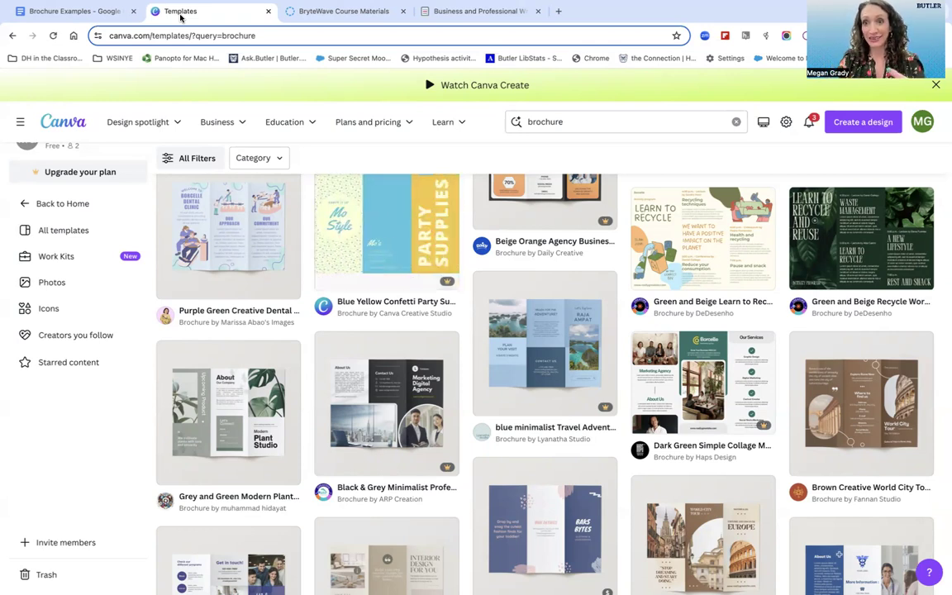
mouse_move(721, 389)
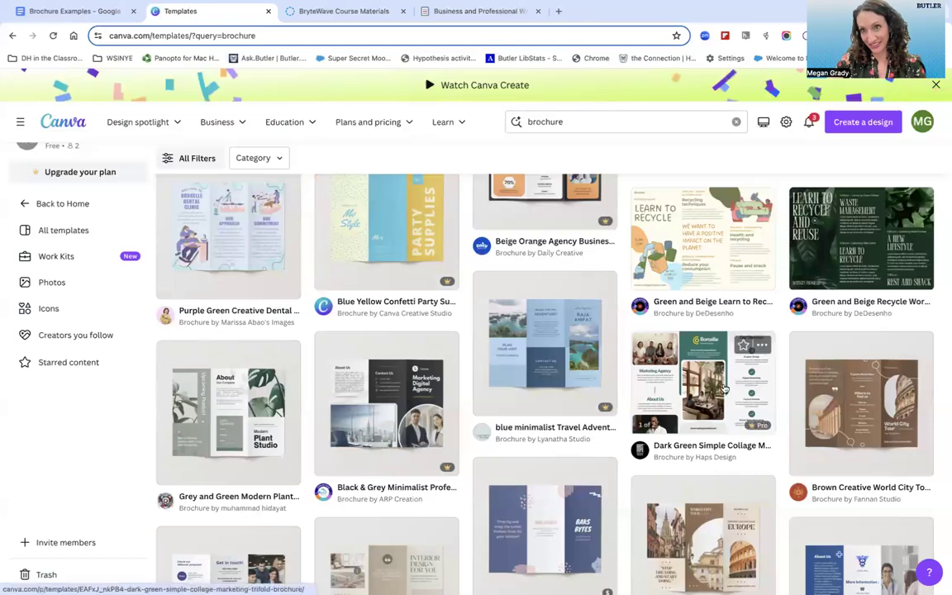
scroll("down", 3)
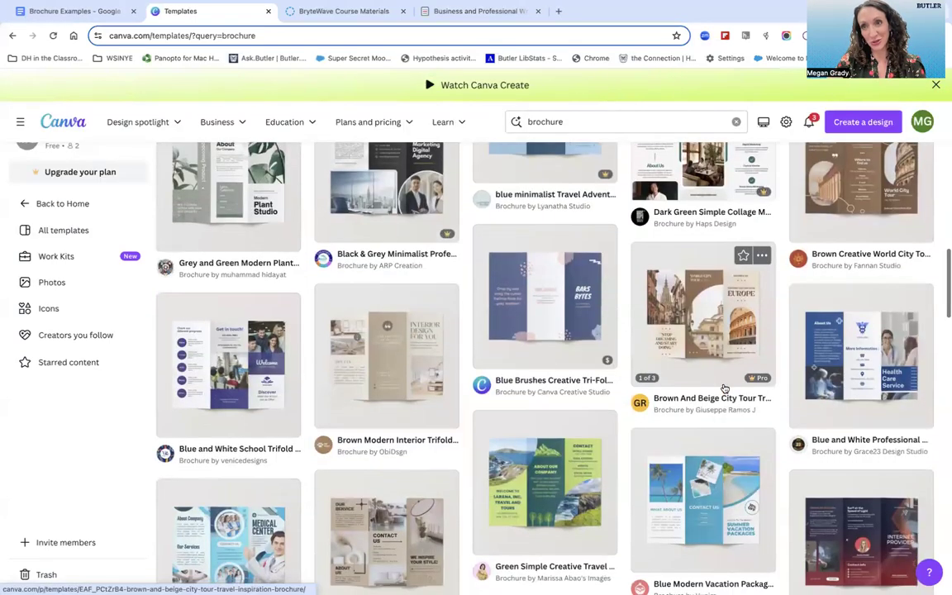